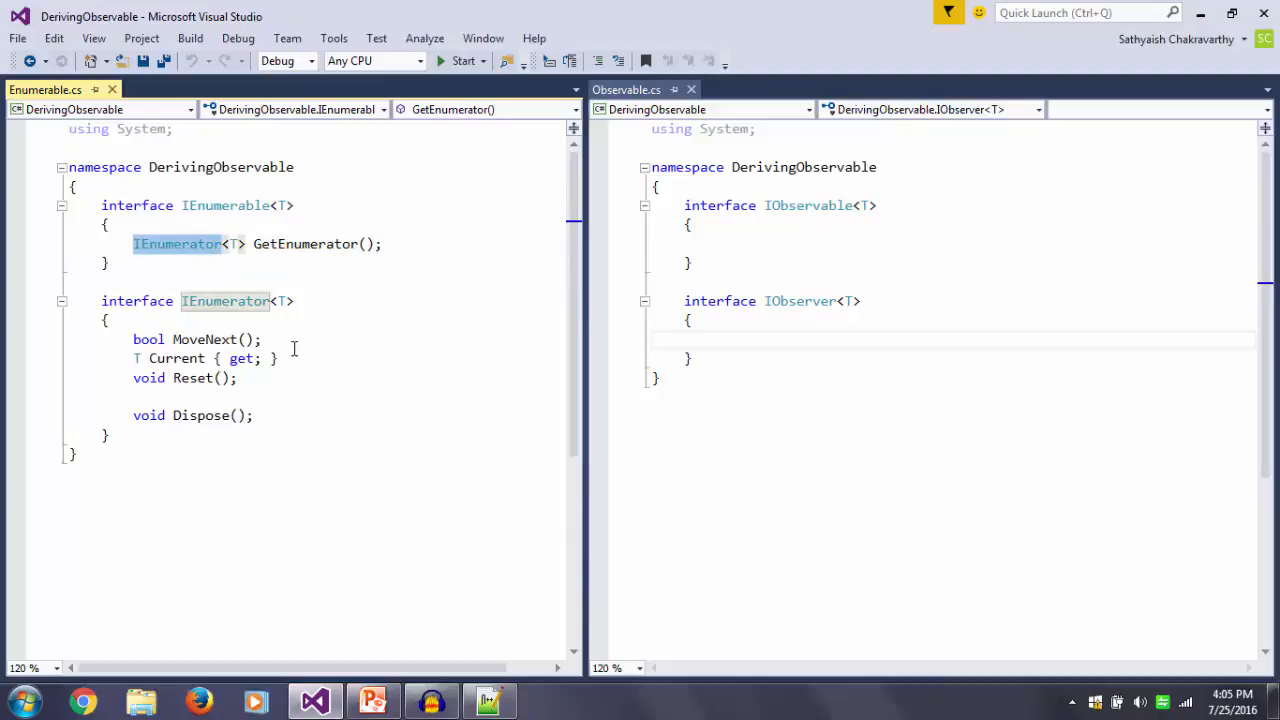
# Delete the Reset() line from IEnumerator, keeping MoveNext, Current and GetEnumerator
pyautogui.moveTo(133, 339); pyautogui.dragTo(238, 378)
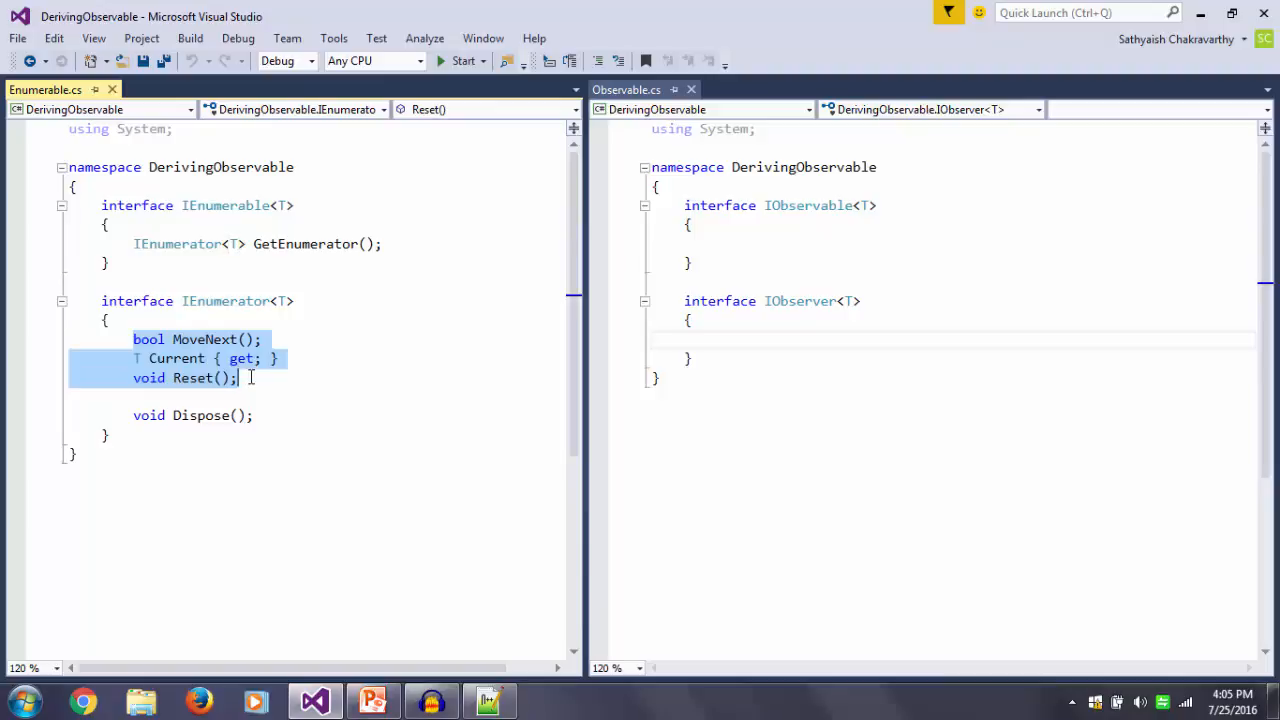
pyautogui.click(240, 378)
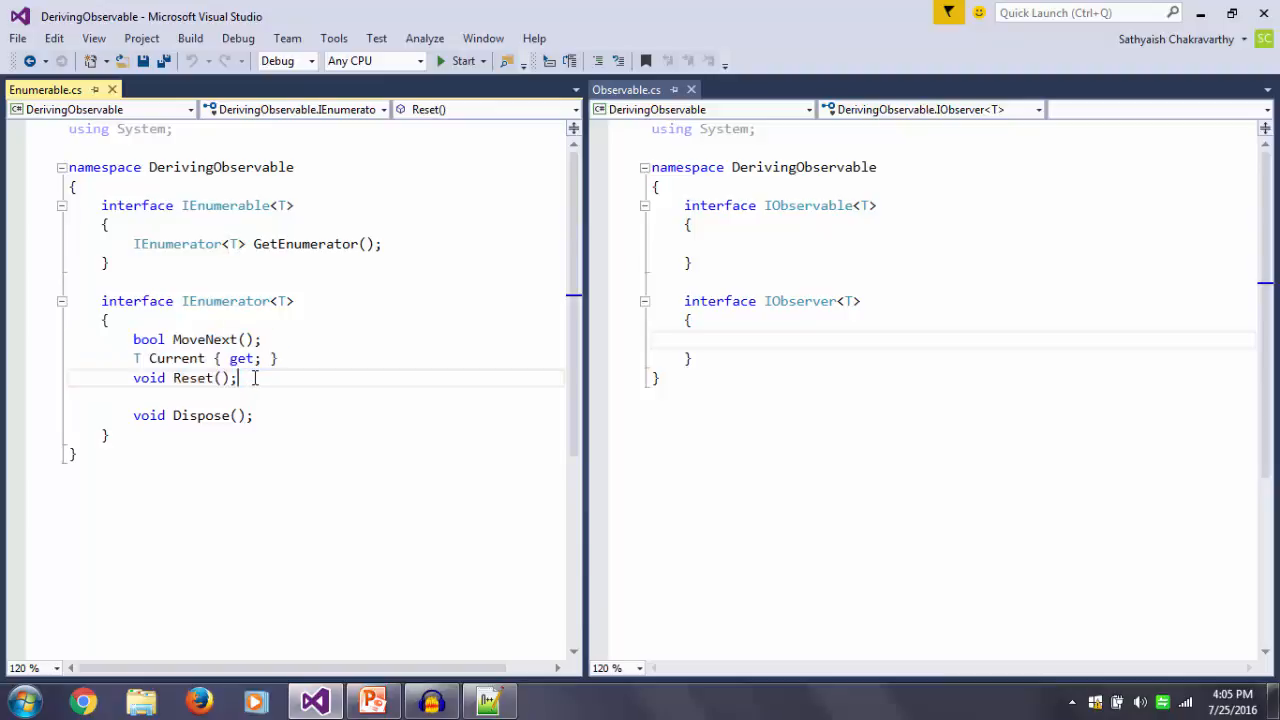
pyautogui.press('Delete')
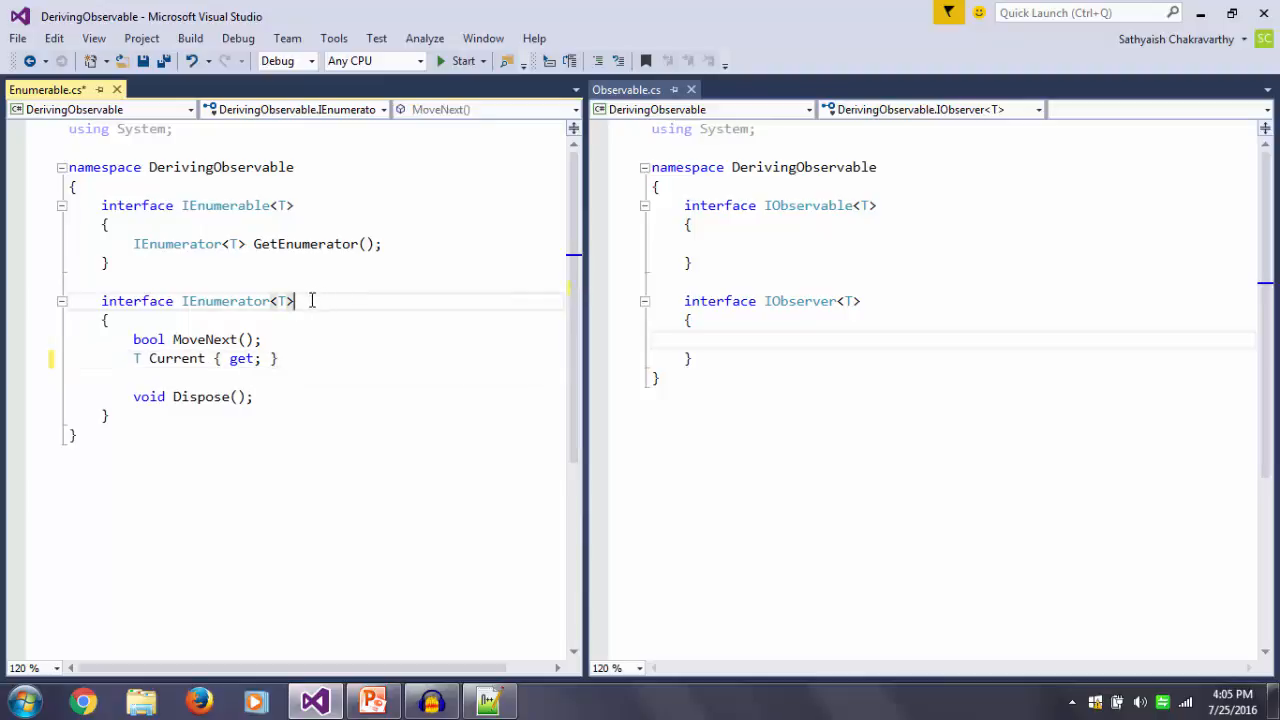
pyautogui.doubleClick(200, 396)
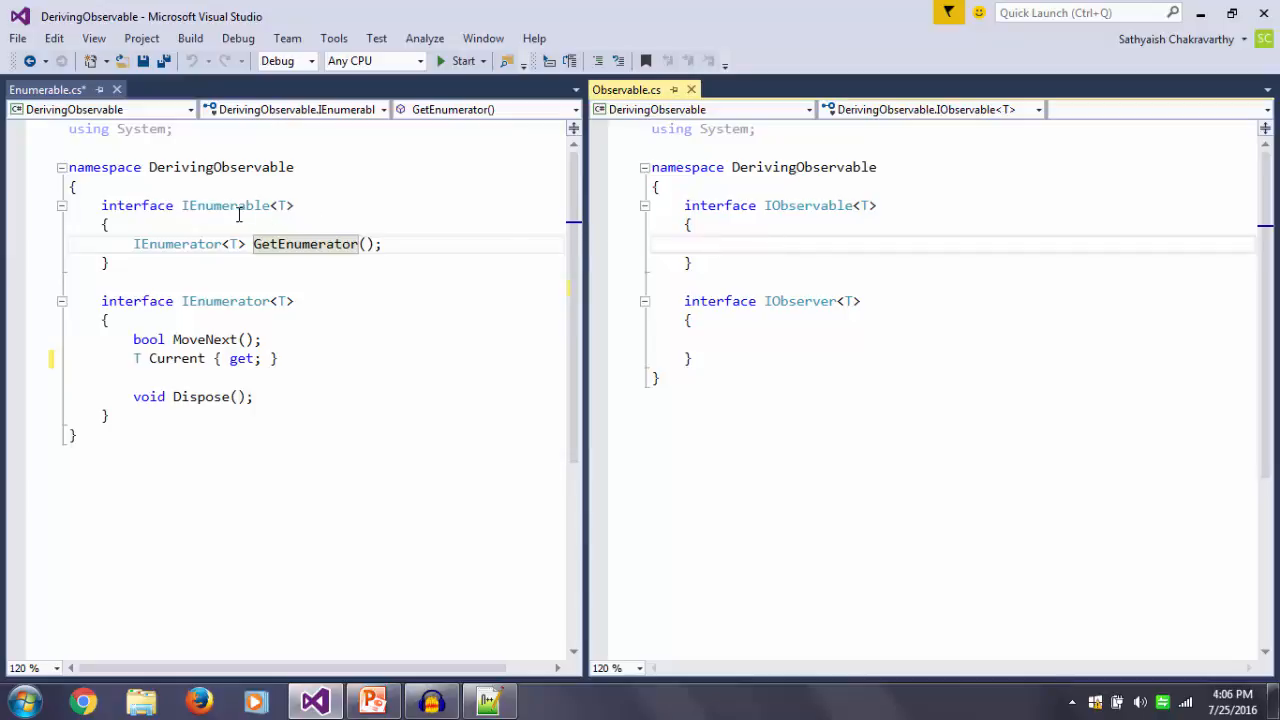
pyautogui.doubleClick(799, 301)
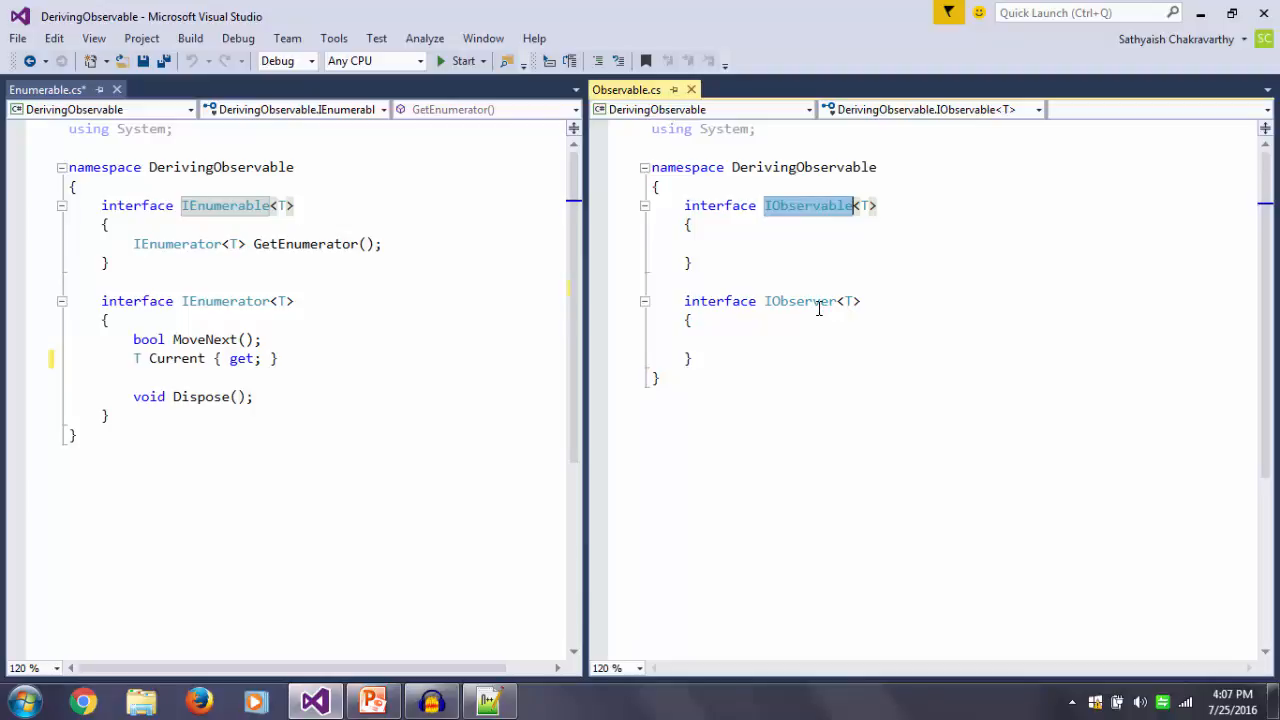
pyautogui.doubleClick(225, 300)
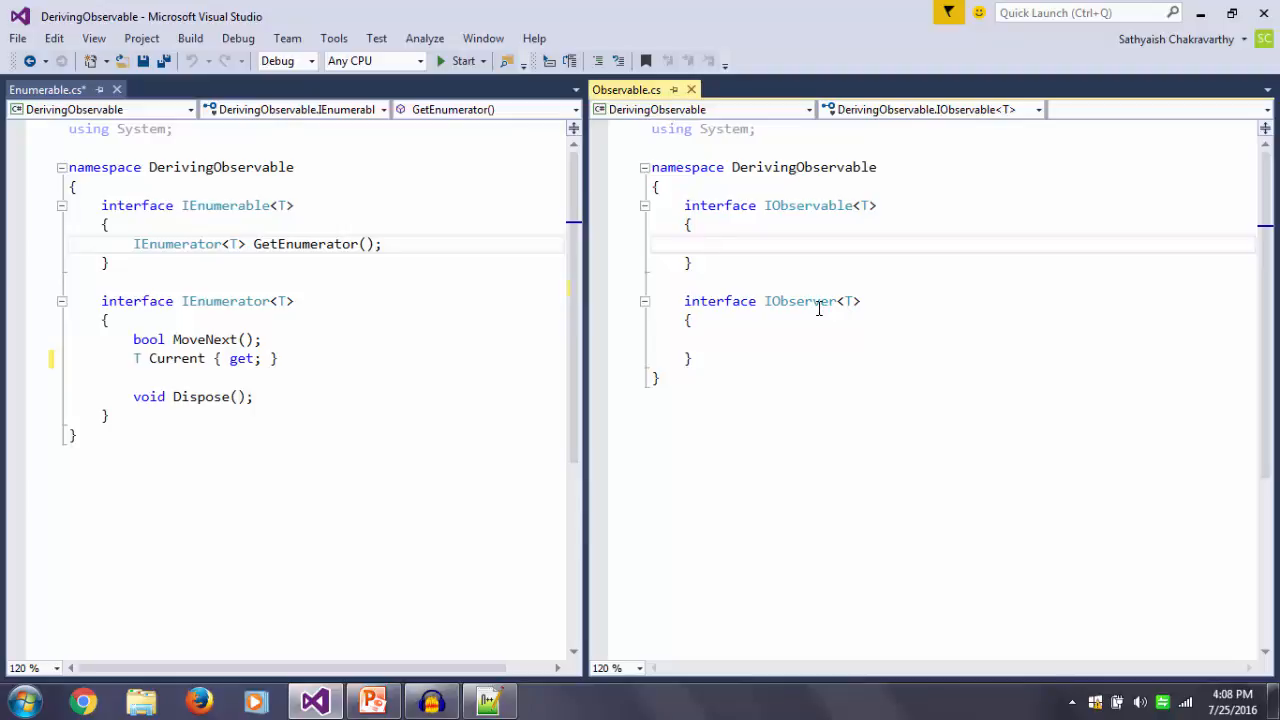
# Declare void SetObserver(IObserver<T> observer) in IObservable, then rename it Subscribe
pyautogui.write('Se')
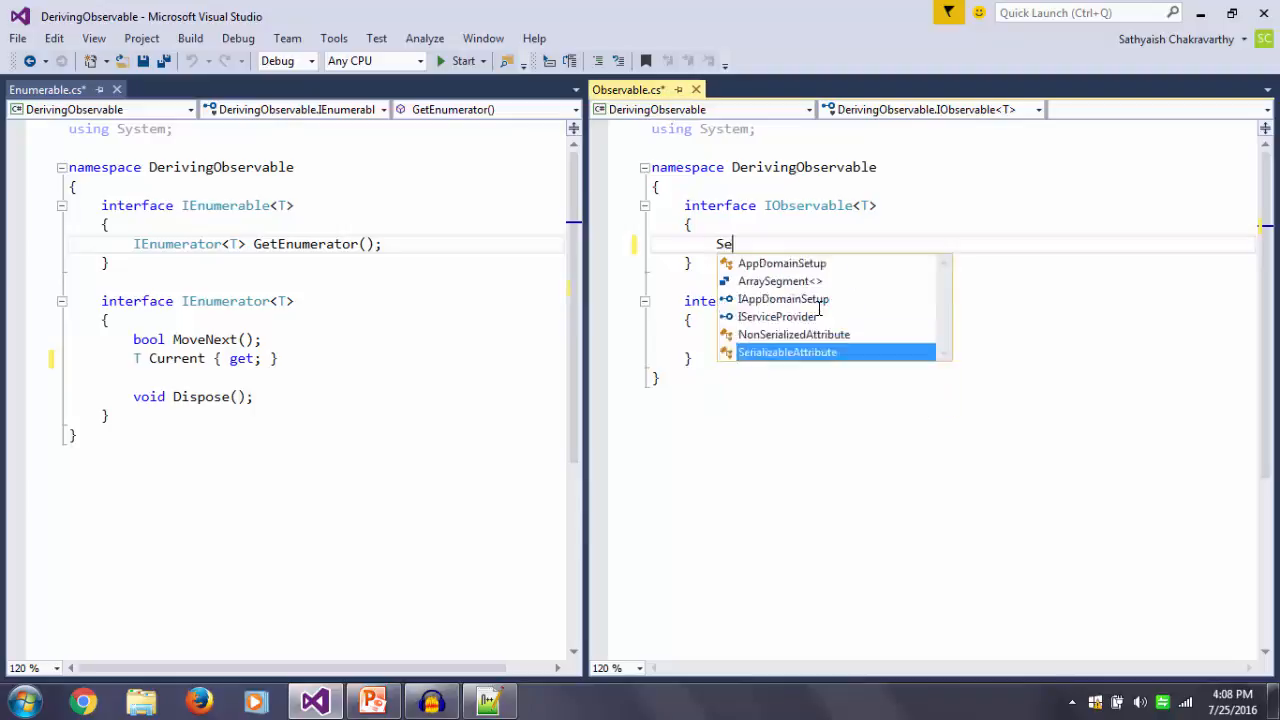
pyautogui.write('tObserver')
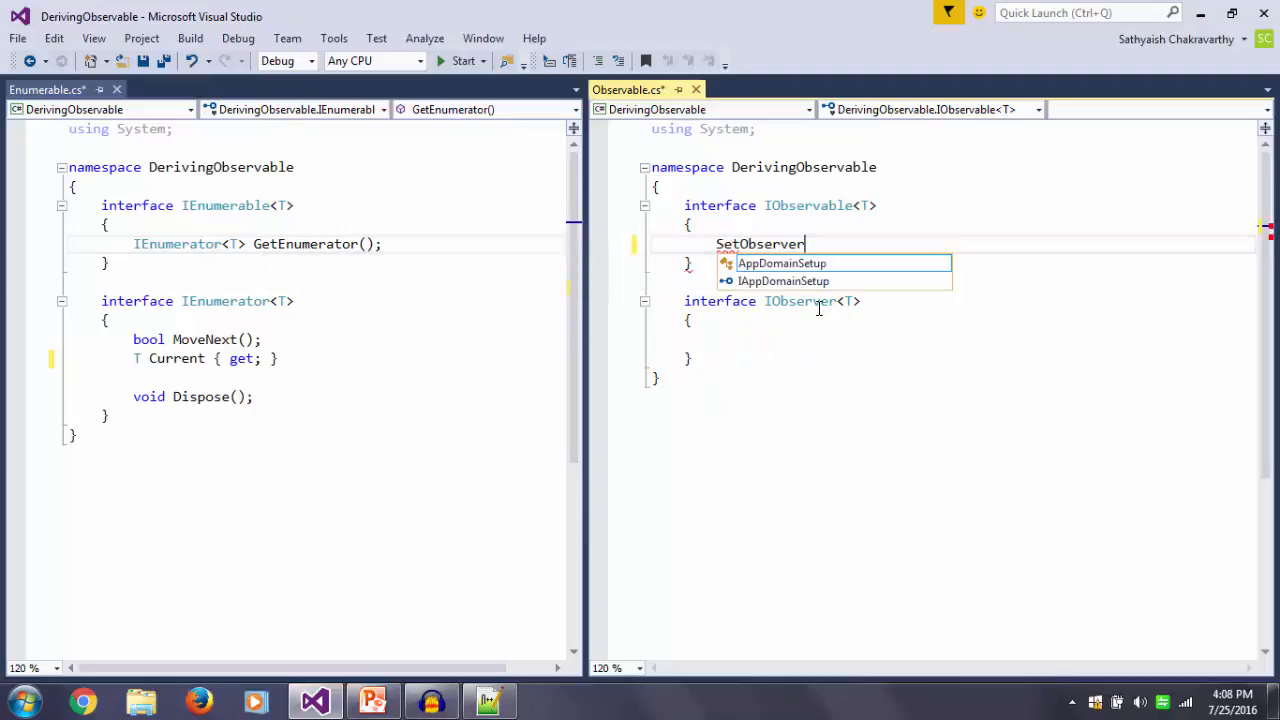
pyautogui.write('(IObserver<T> )')
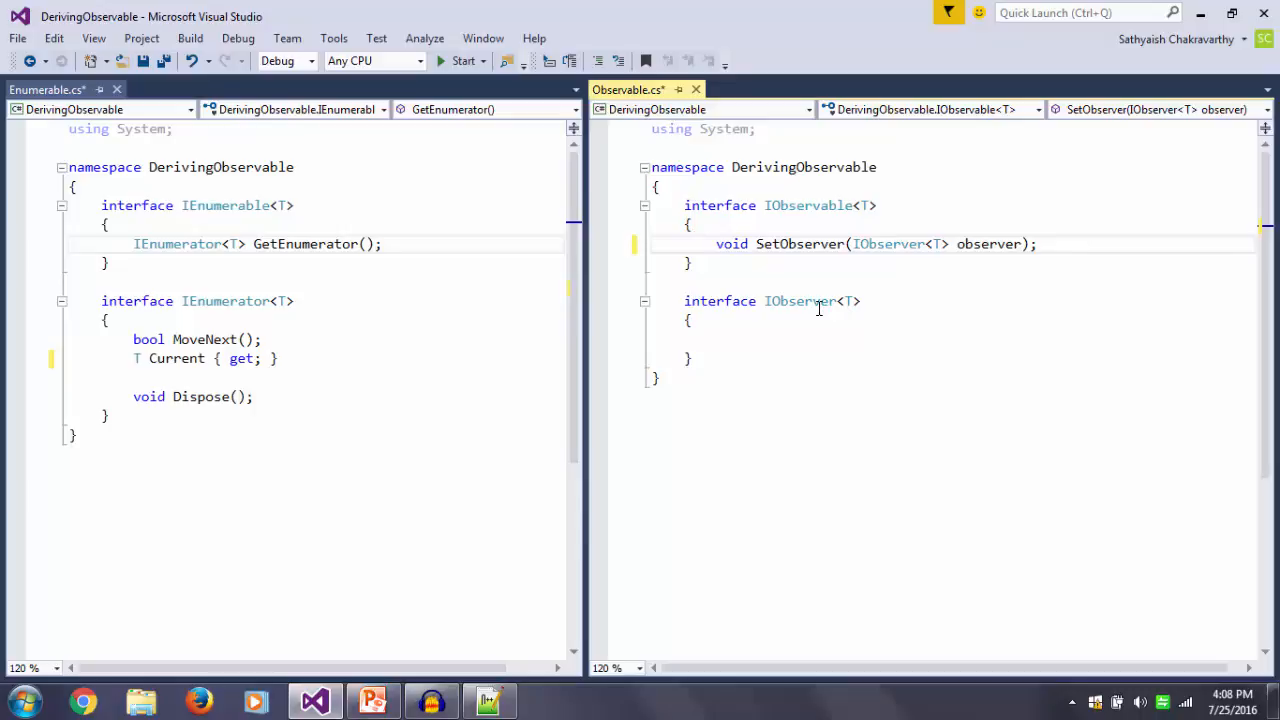
pyautogui.doubleClick(799, 243)
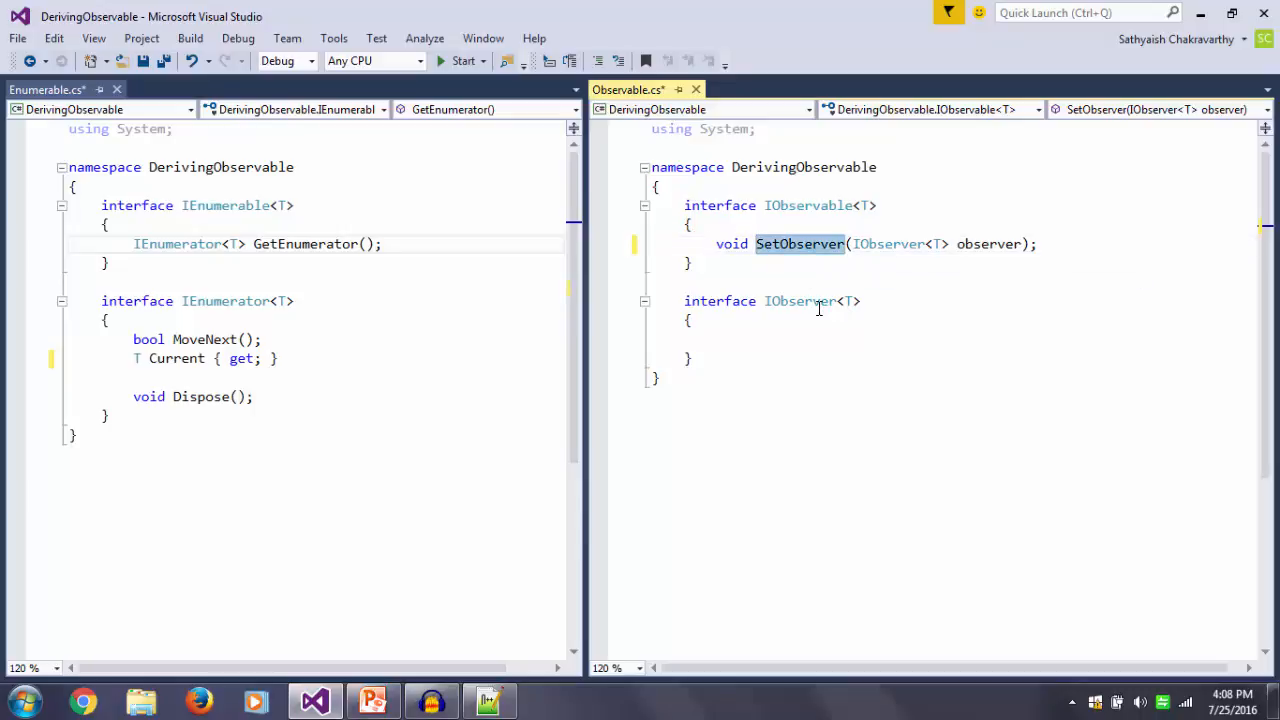
pyautogui.write('Subscribe')
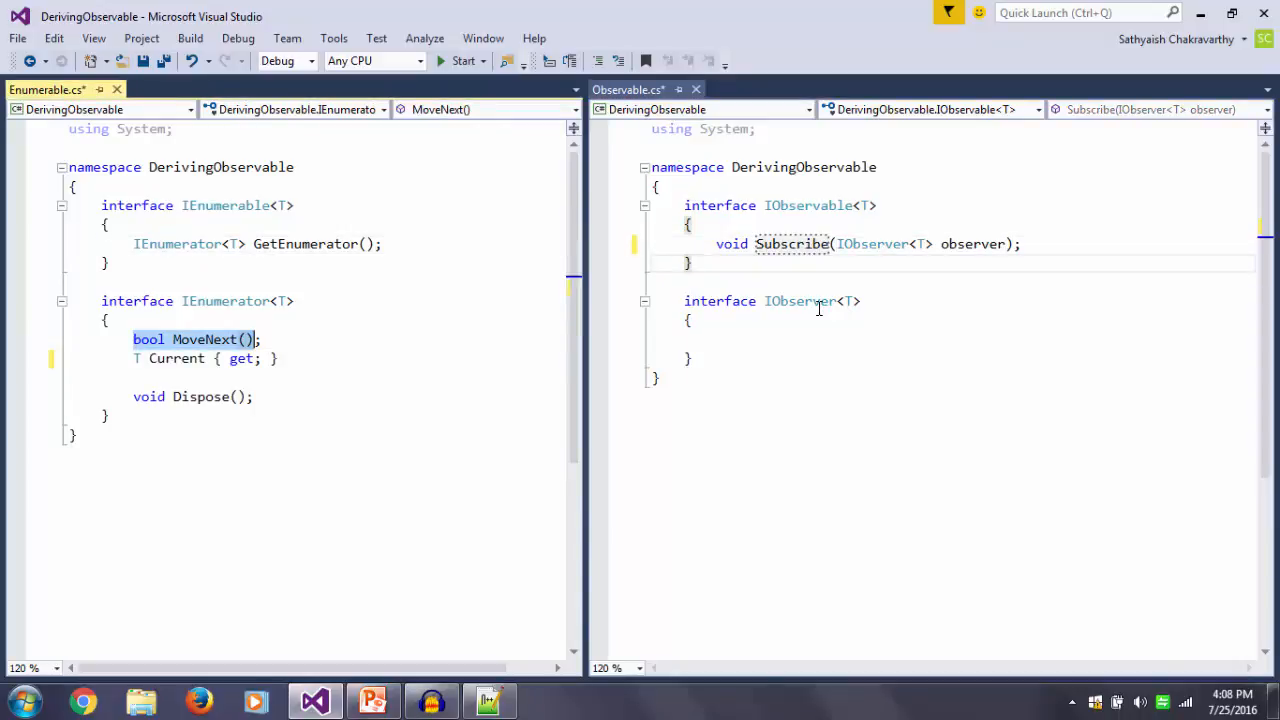
# Replace MoveNext and Current with 'T | void | Exception MoveNext();' and add 'T MoveNext();'
pyautogui.moveTo(258, 339); pyautogui.dragTo(277, 358)
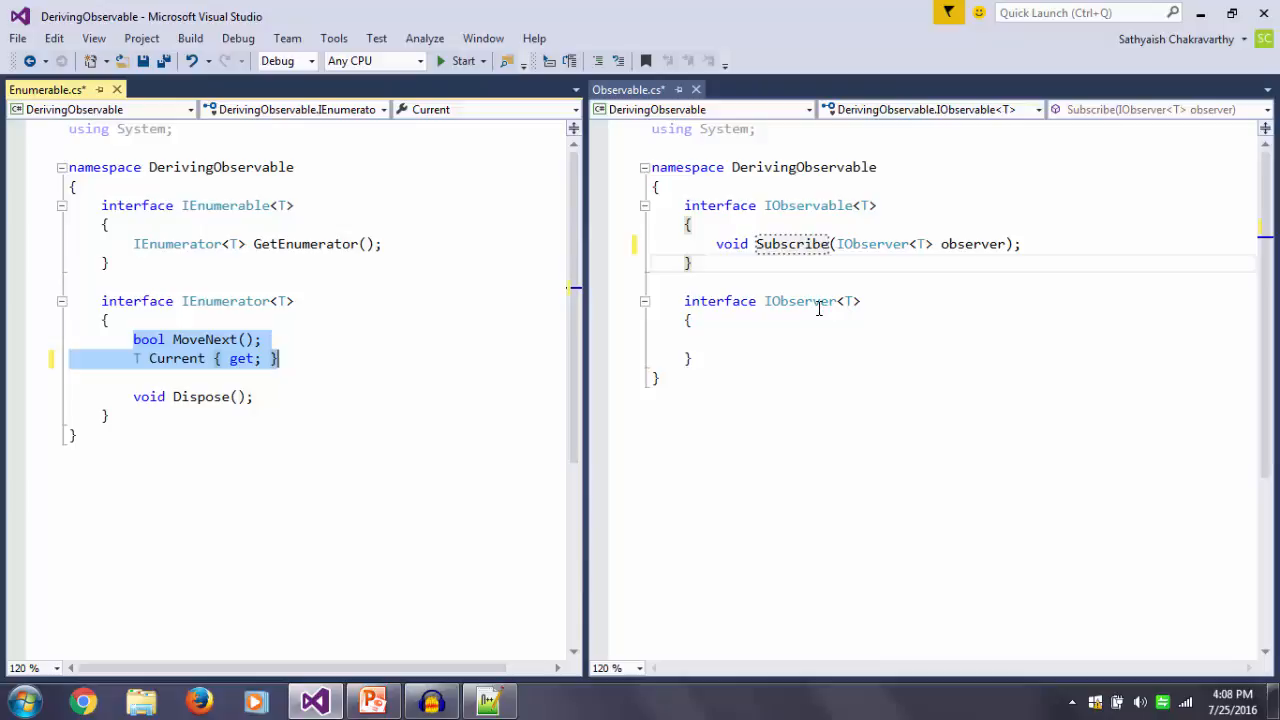
pyautogui.click(200, 339)
pyautogui.write('true | fl')
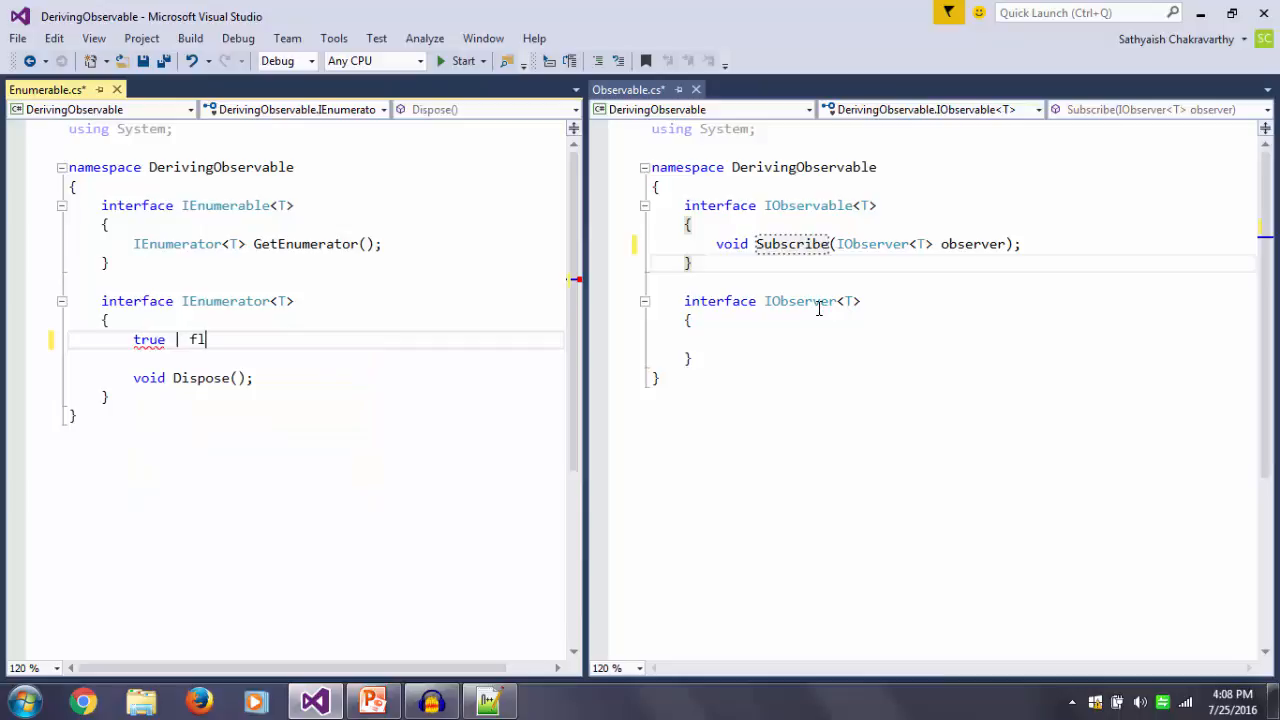
pyautogui.write('alse')
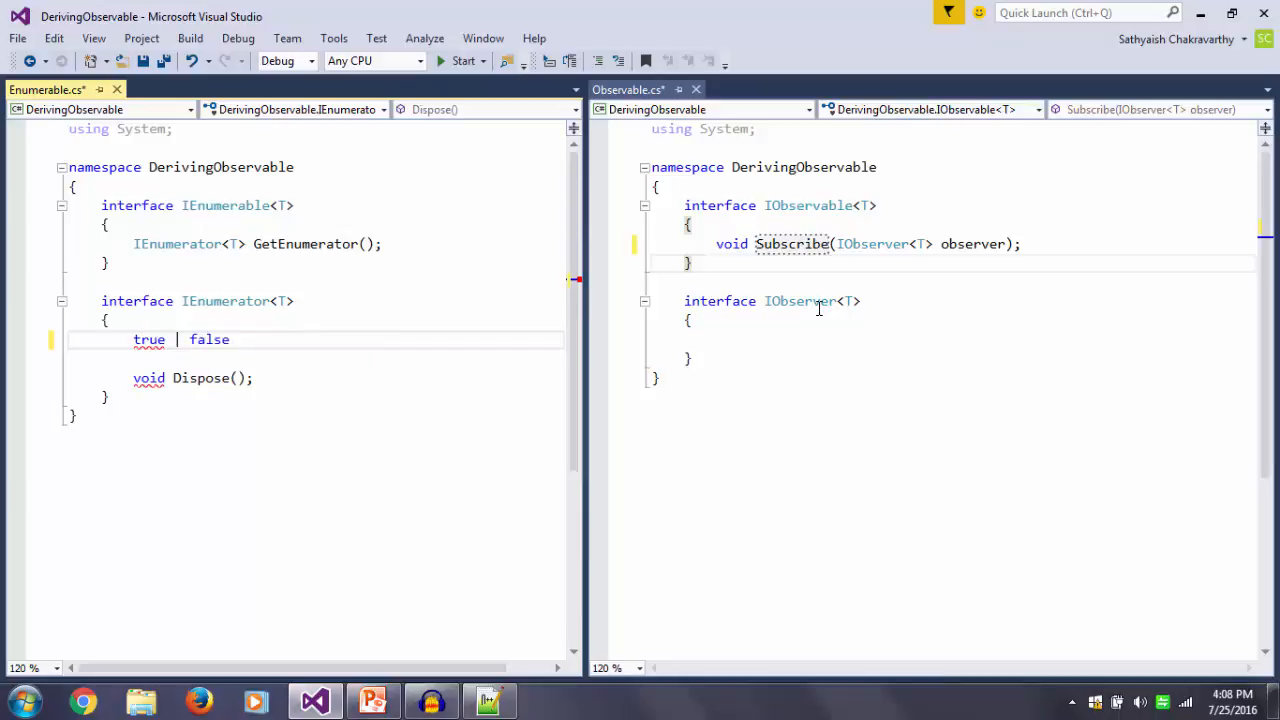
pyautogui.write('E')
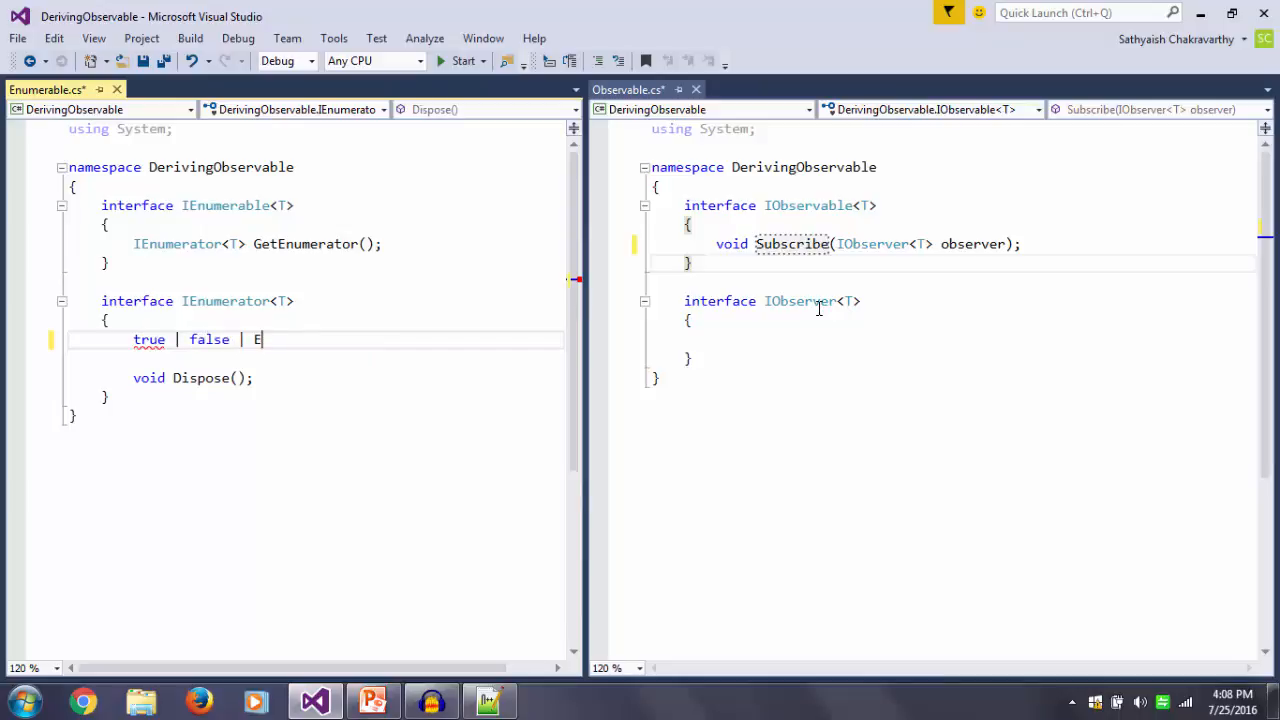
pyautogui.write('xception MoveNext();')
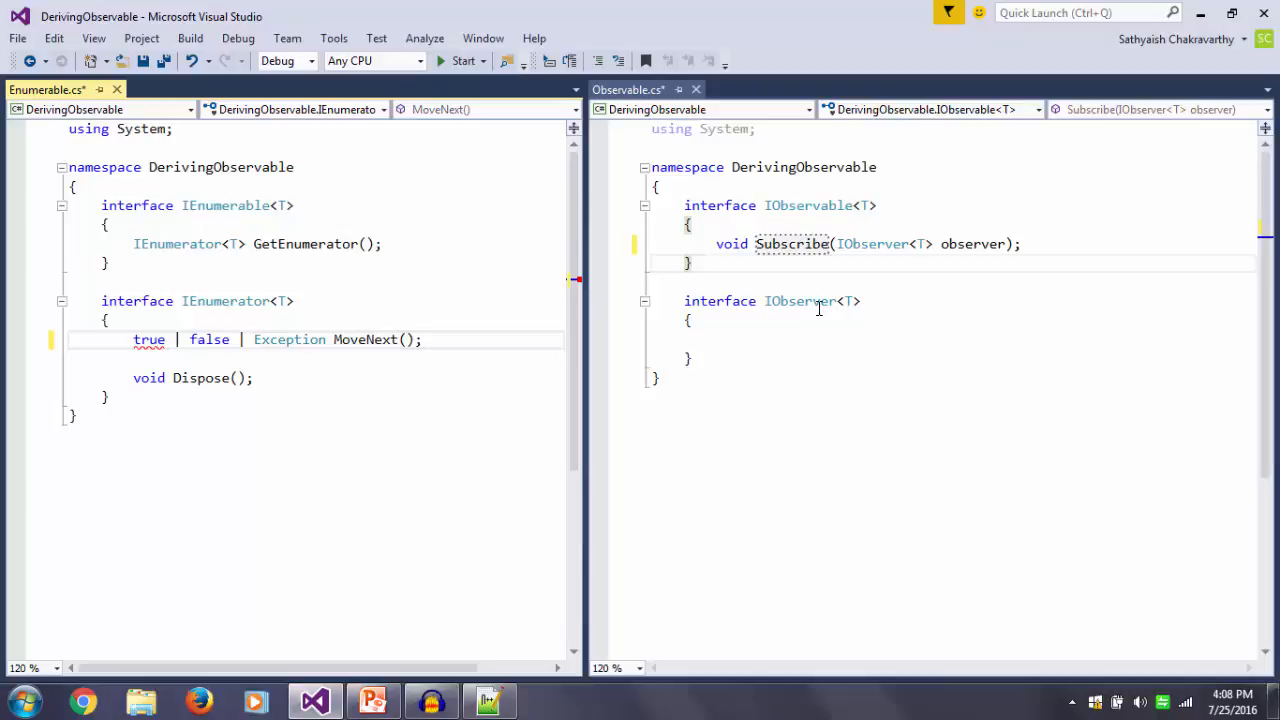
pyautogui.doubleClick(148, 339)
pyautogui.write('T')
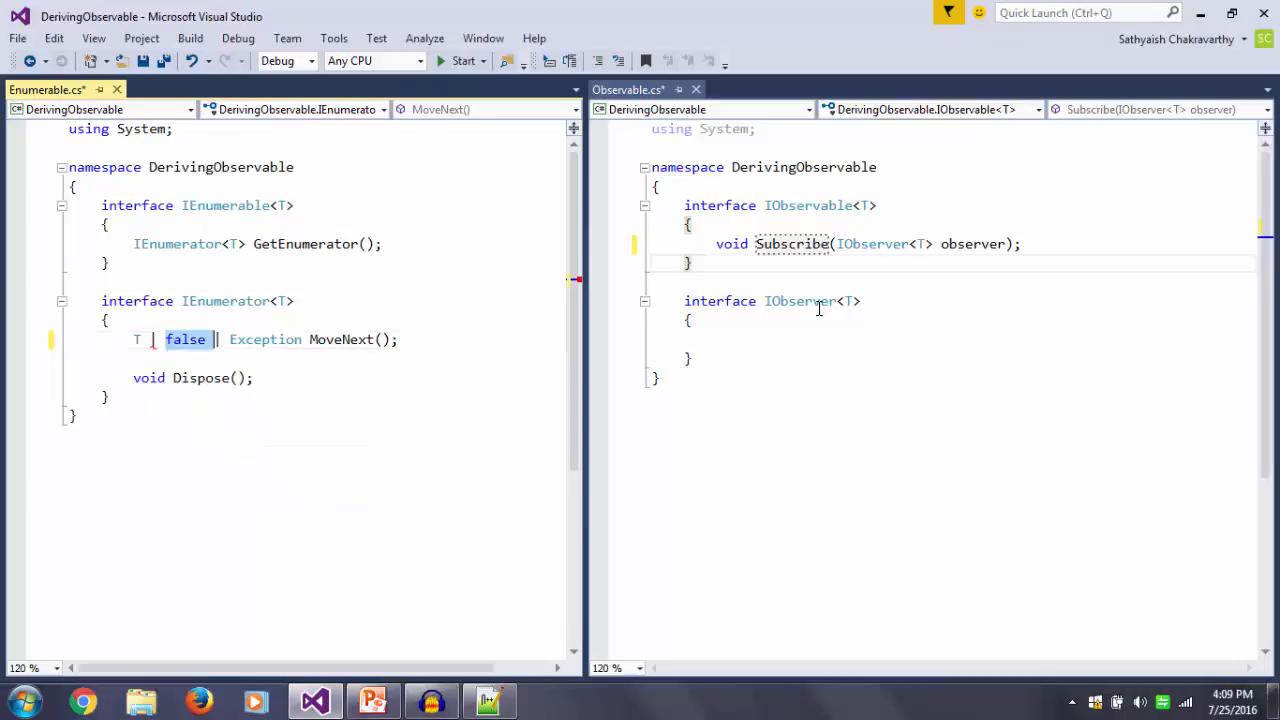
pyautogui.write('void')
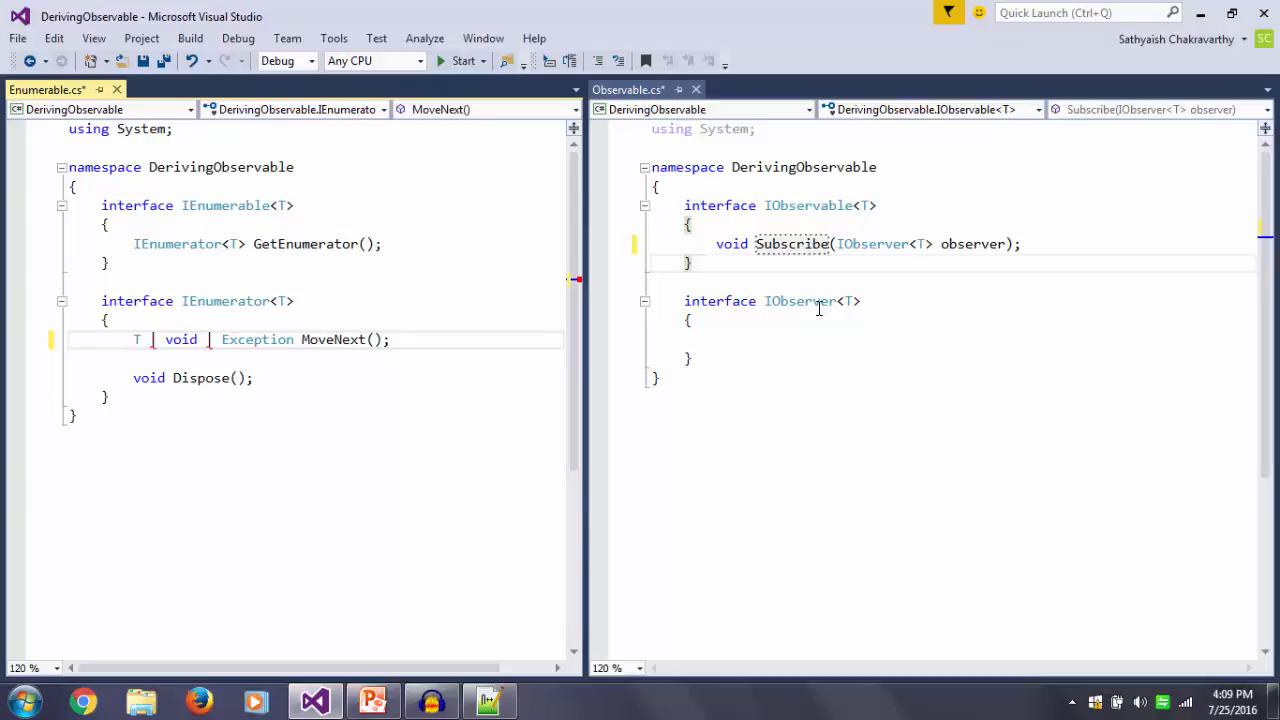
pyautogui.write('T MoveNext();')
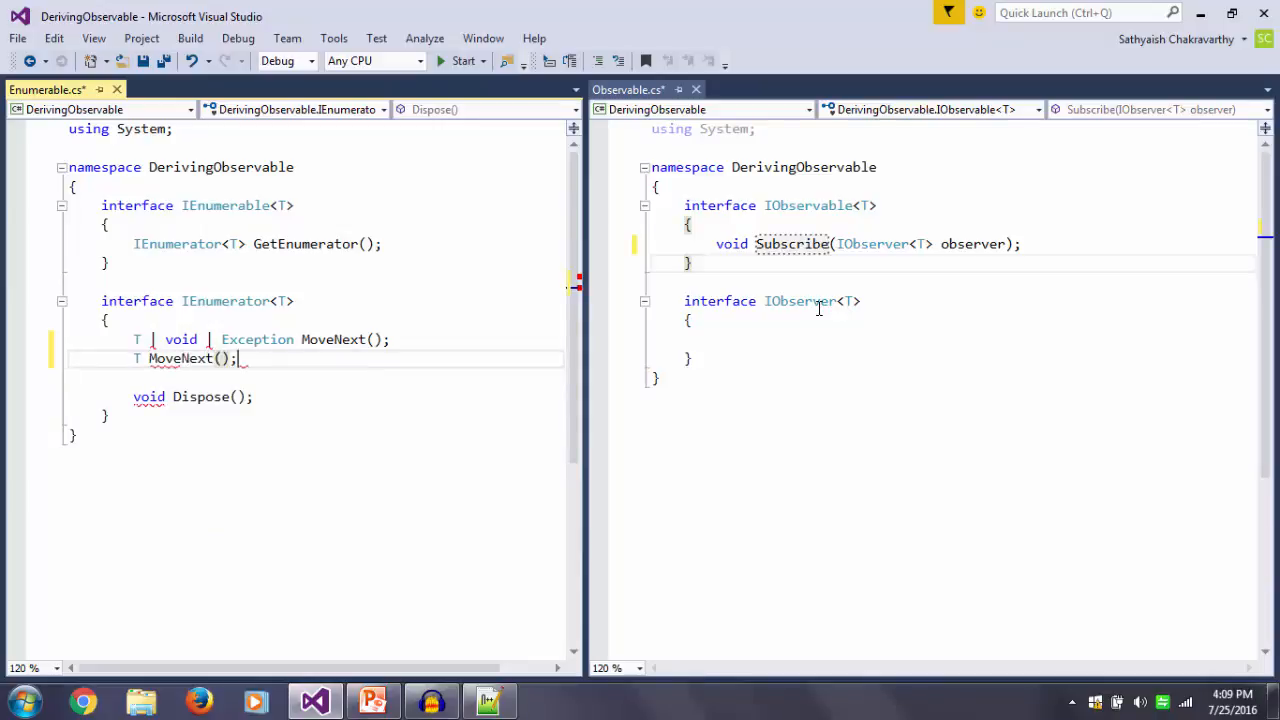
# Add commented MoveNext variants: T for next value, Exception for error, void for completion
pyautogui.write('// Get the')
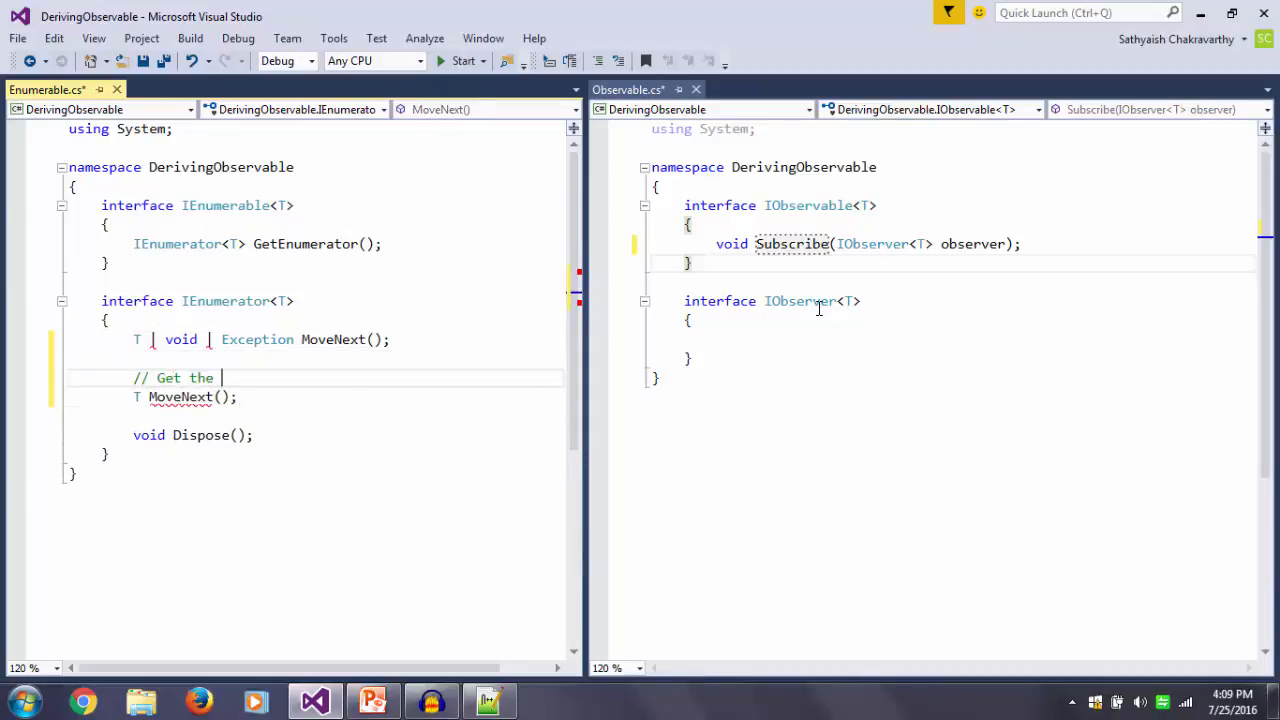
pyautogui.write('next v')
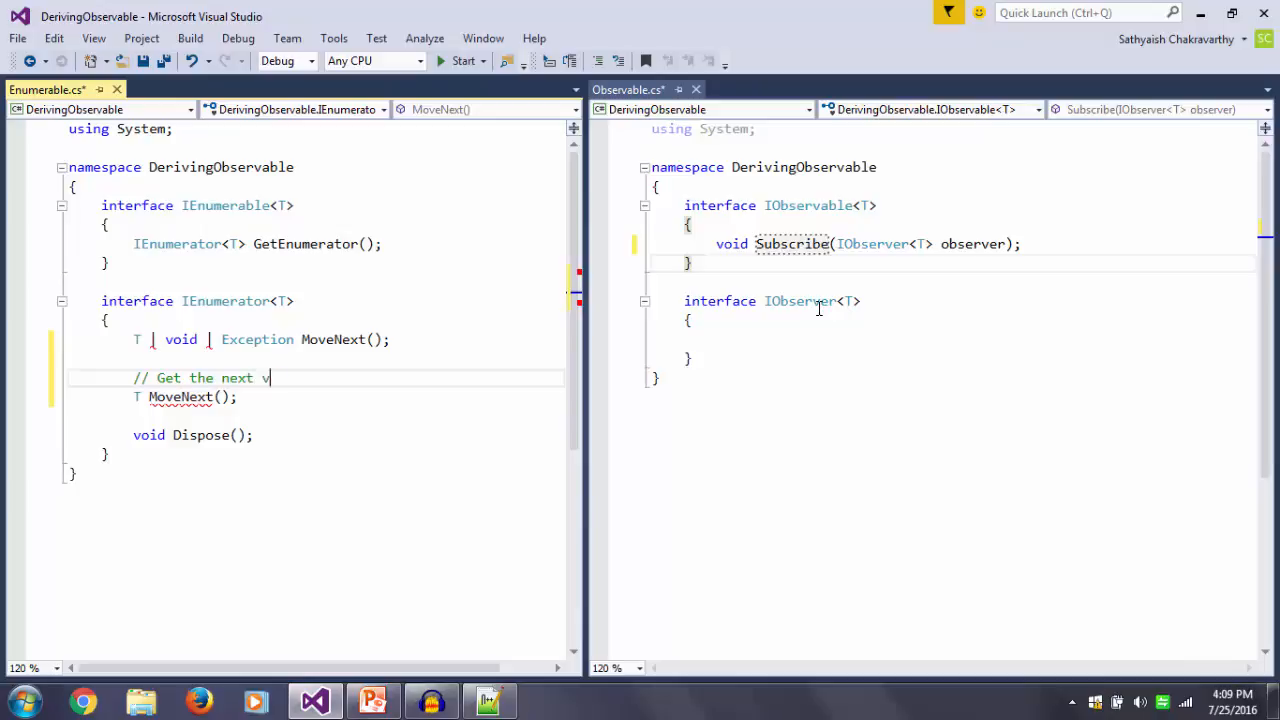
pyautogui.write('Exception MoveNext();')
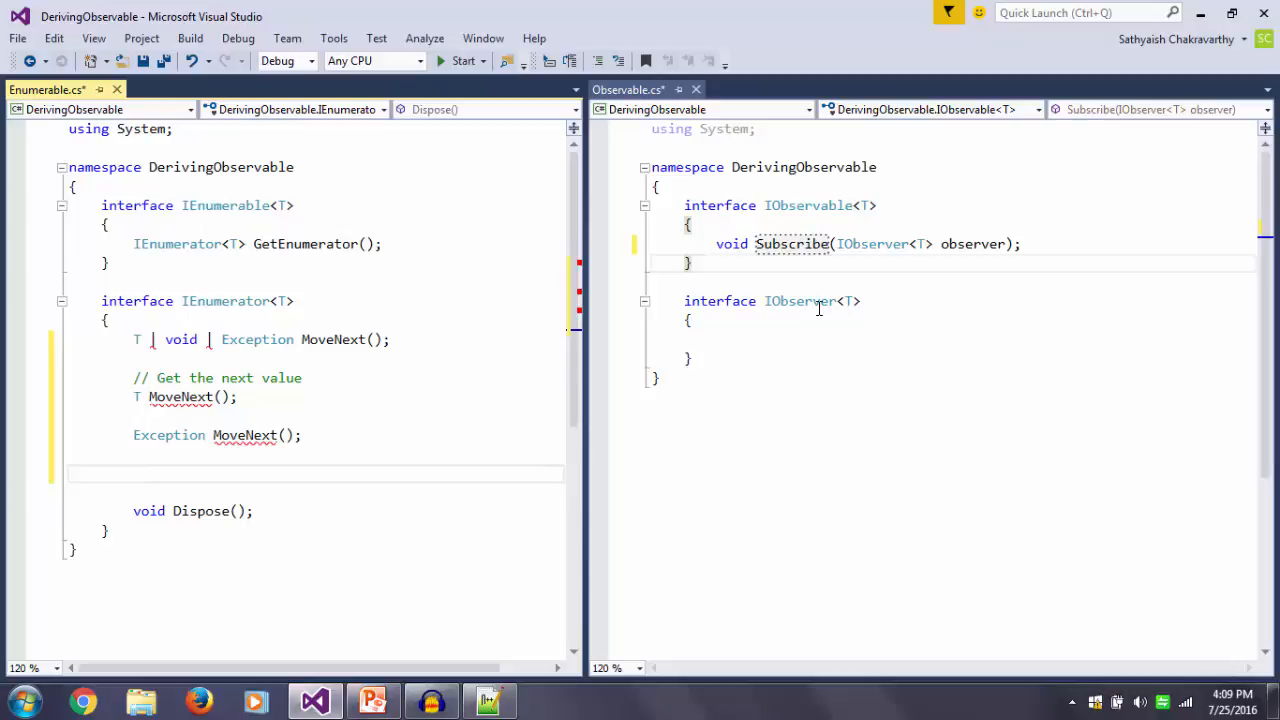
pyautogui.write('void M')
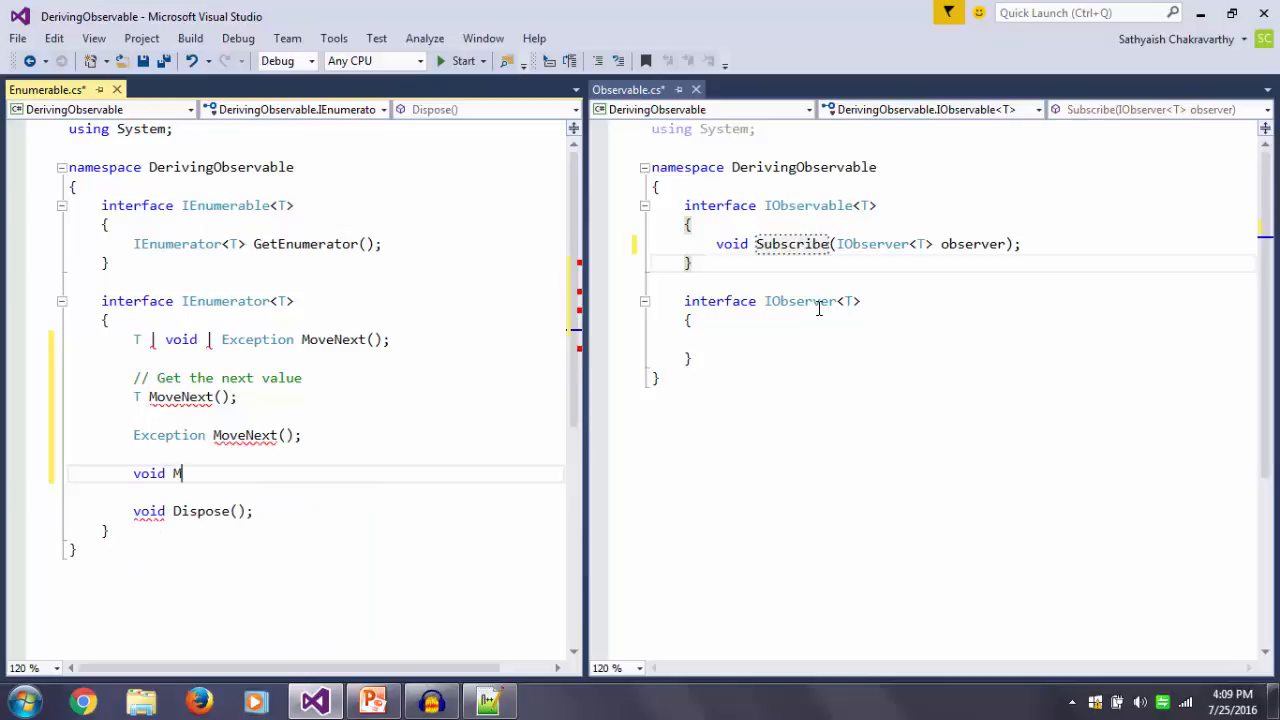
pyautogui.write('oveNext();')
pyautogui.write('//')
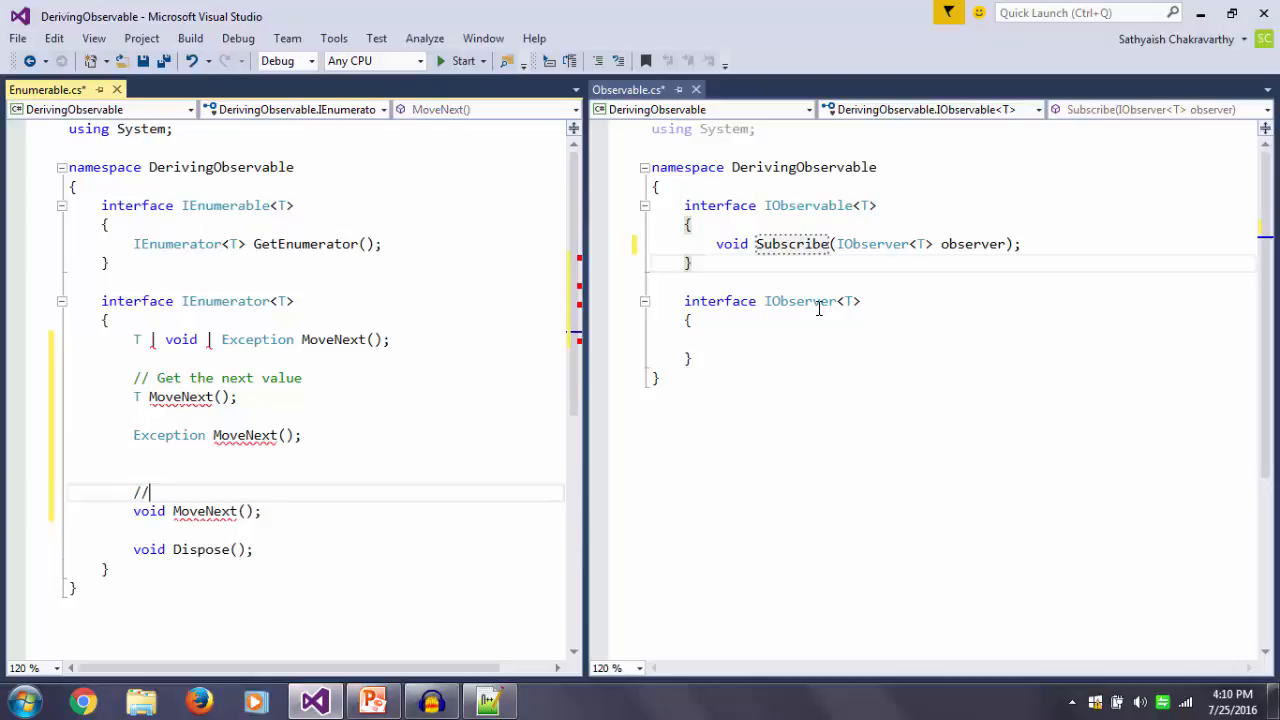
pyautogui.write('Completion')
pyautogui.write('// Error')
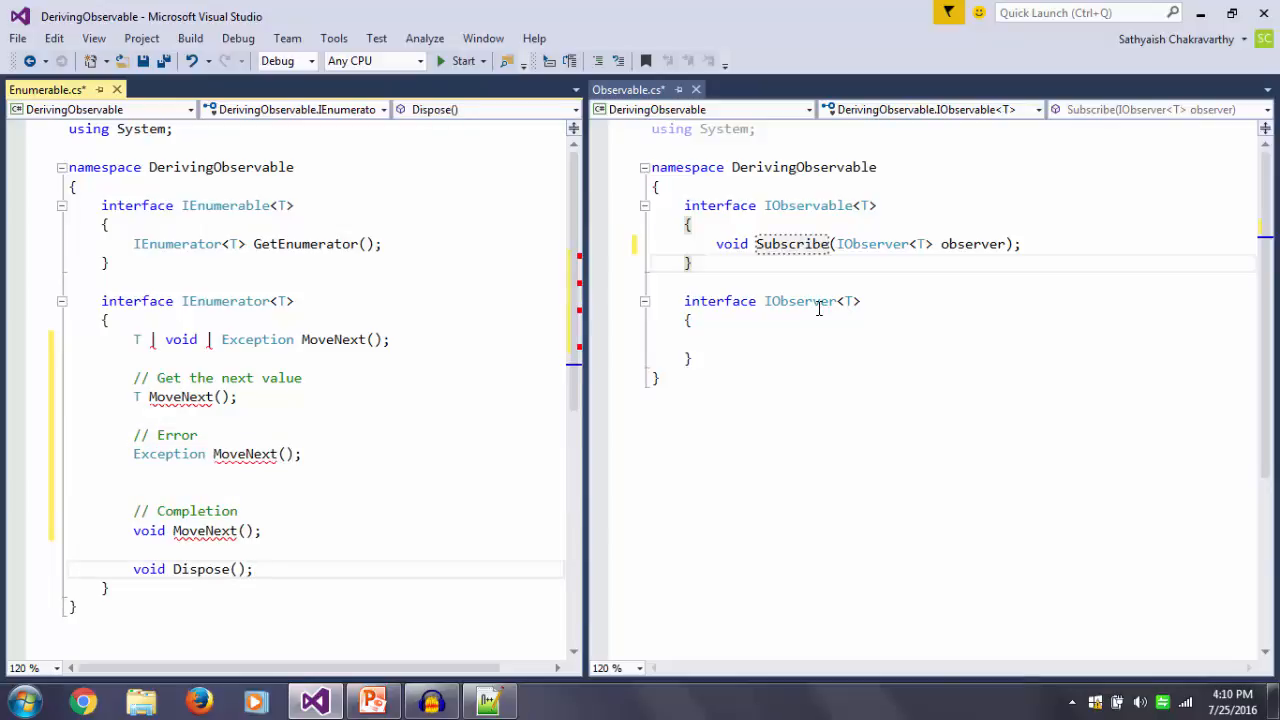
pyautogui.tripleClick(260, 339)
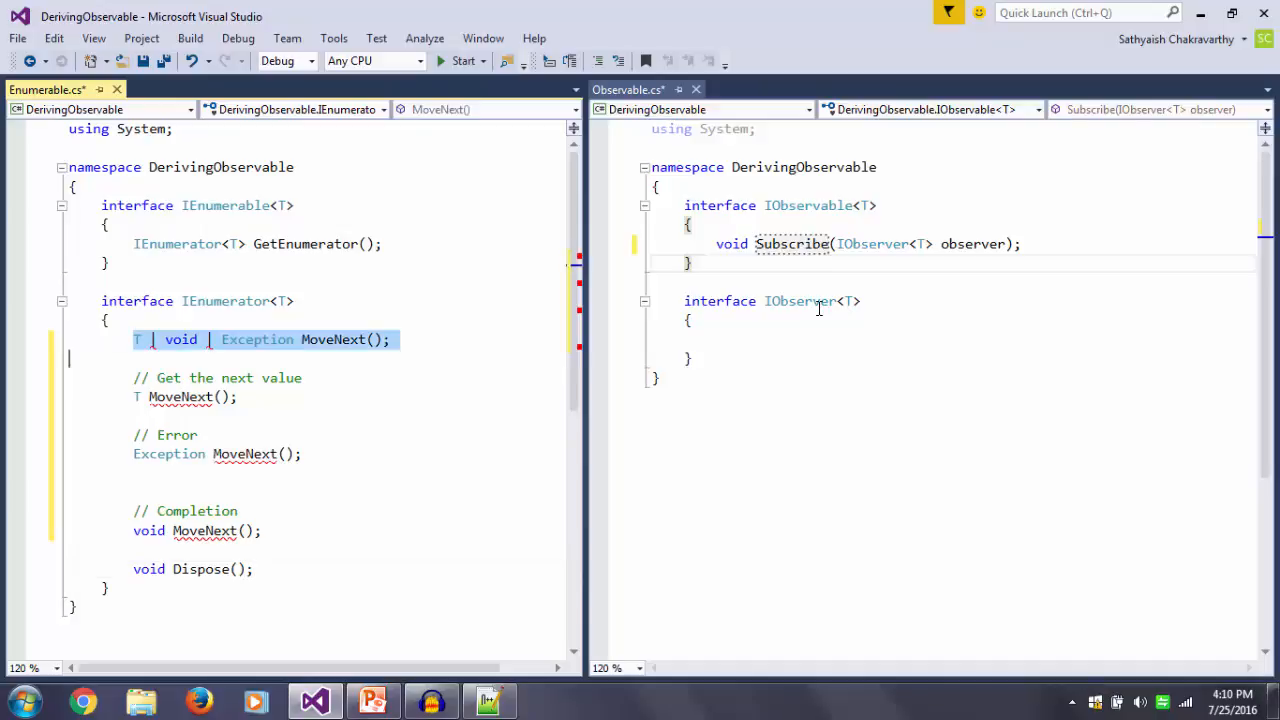
# Replace the combined MoveNext line with a commented void OnNext(T value) declaration
pyautogui.press('Delete')
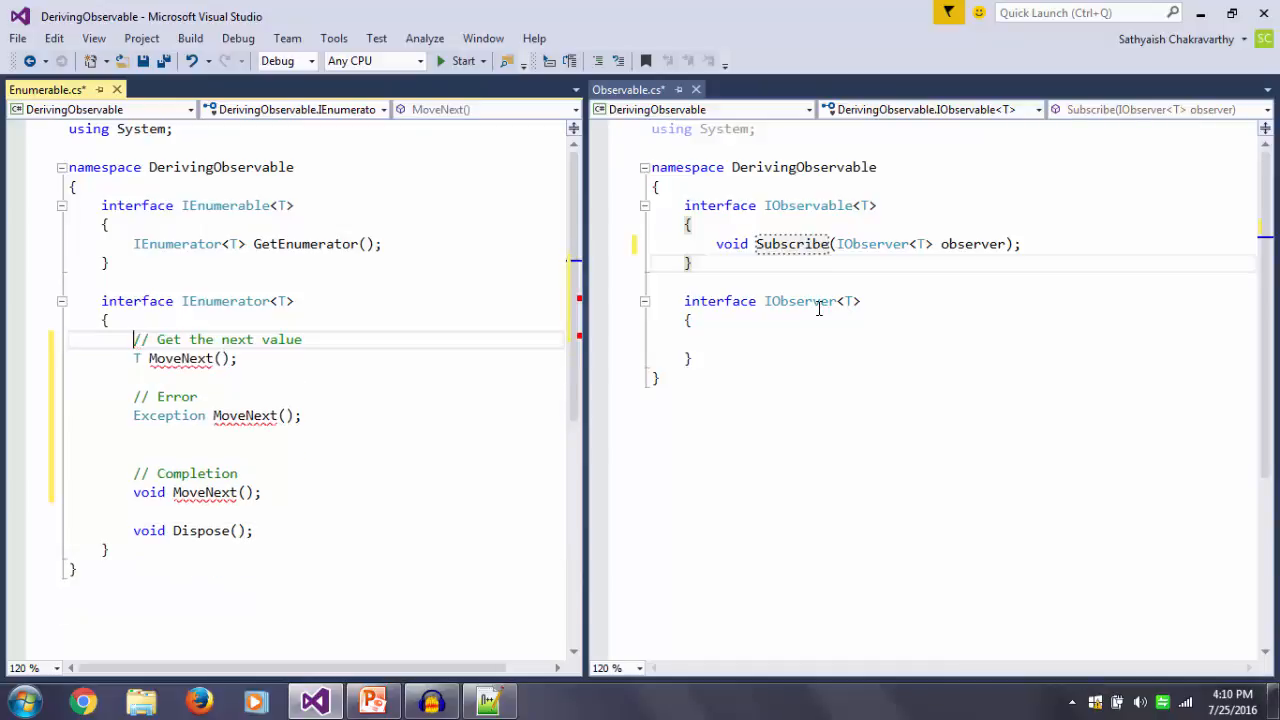
pyautogui.write('(T value);')
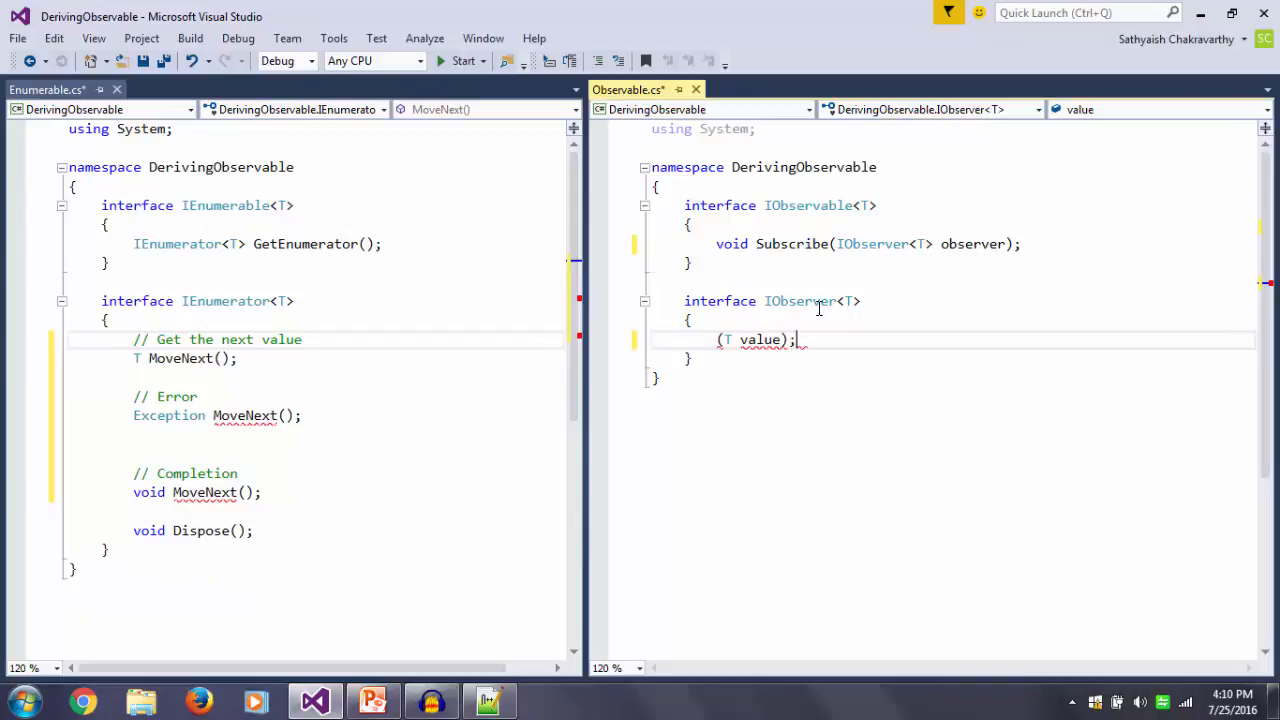
pyautogui.write('void')
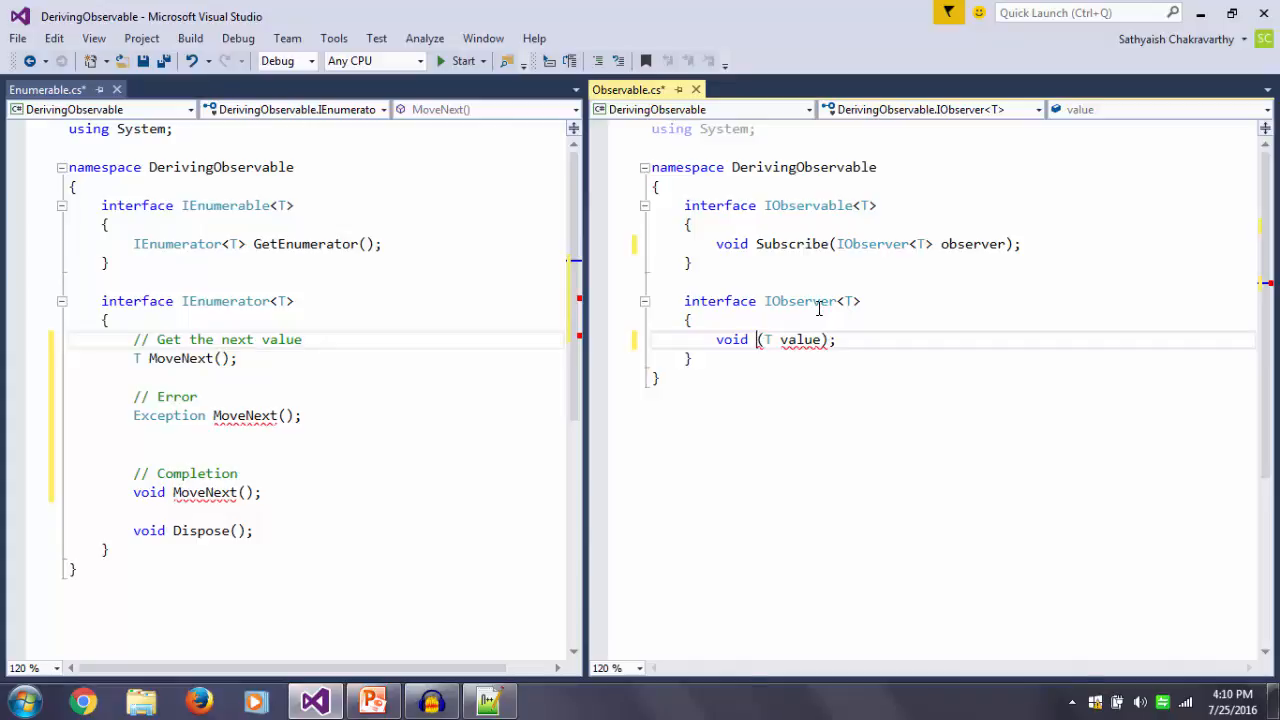
pyautogui.write('O')
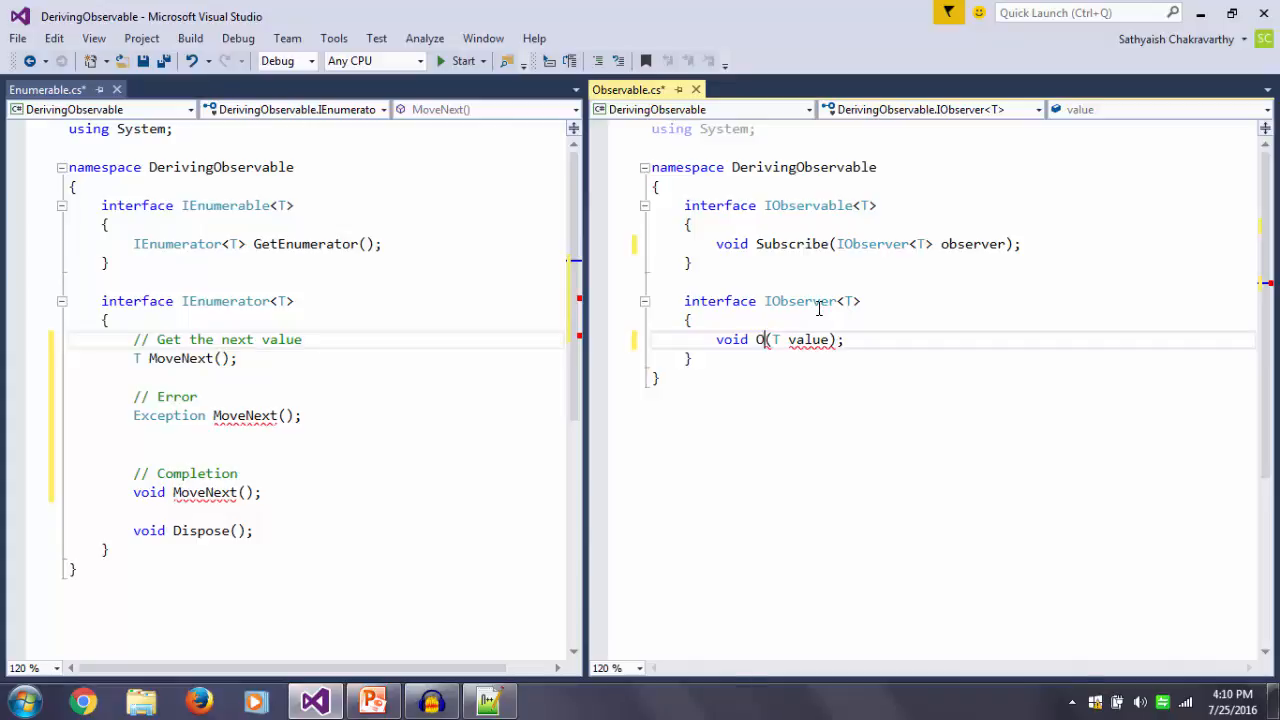
pyautogui.write('nNext')
pyautogui.write('//')
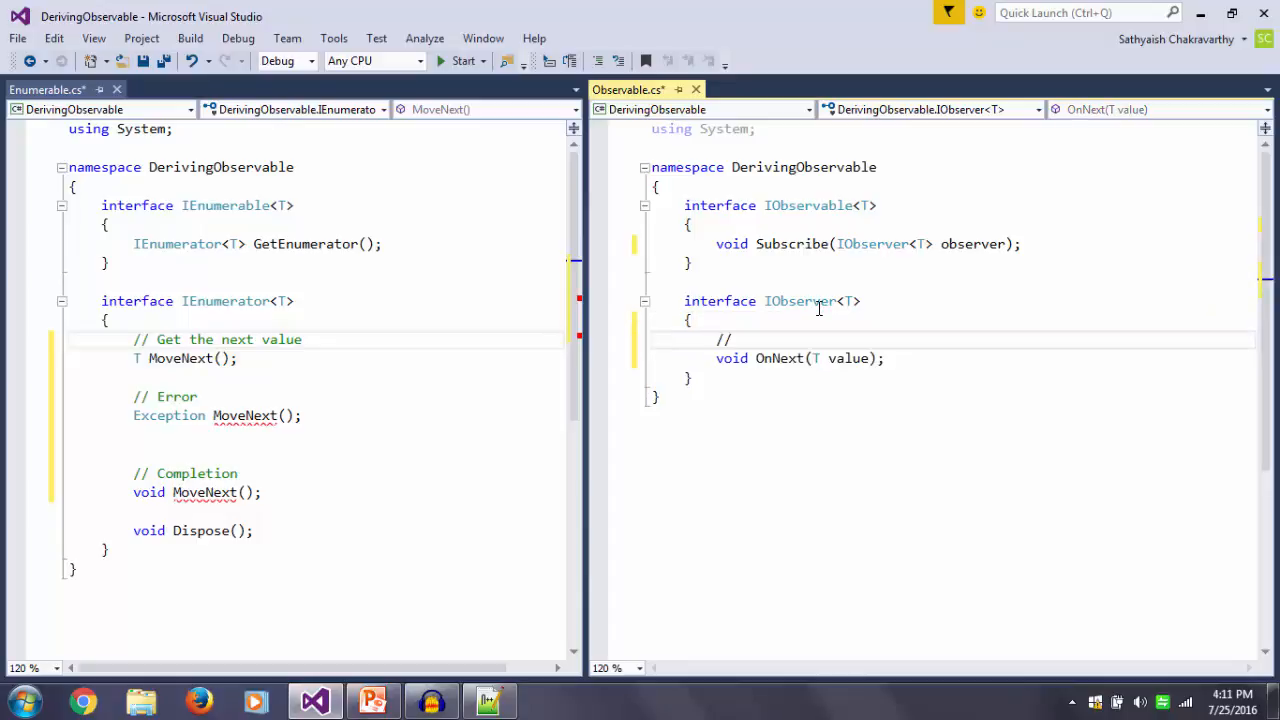
pyautogui.write('Gets the')
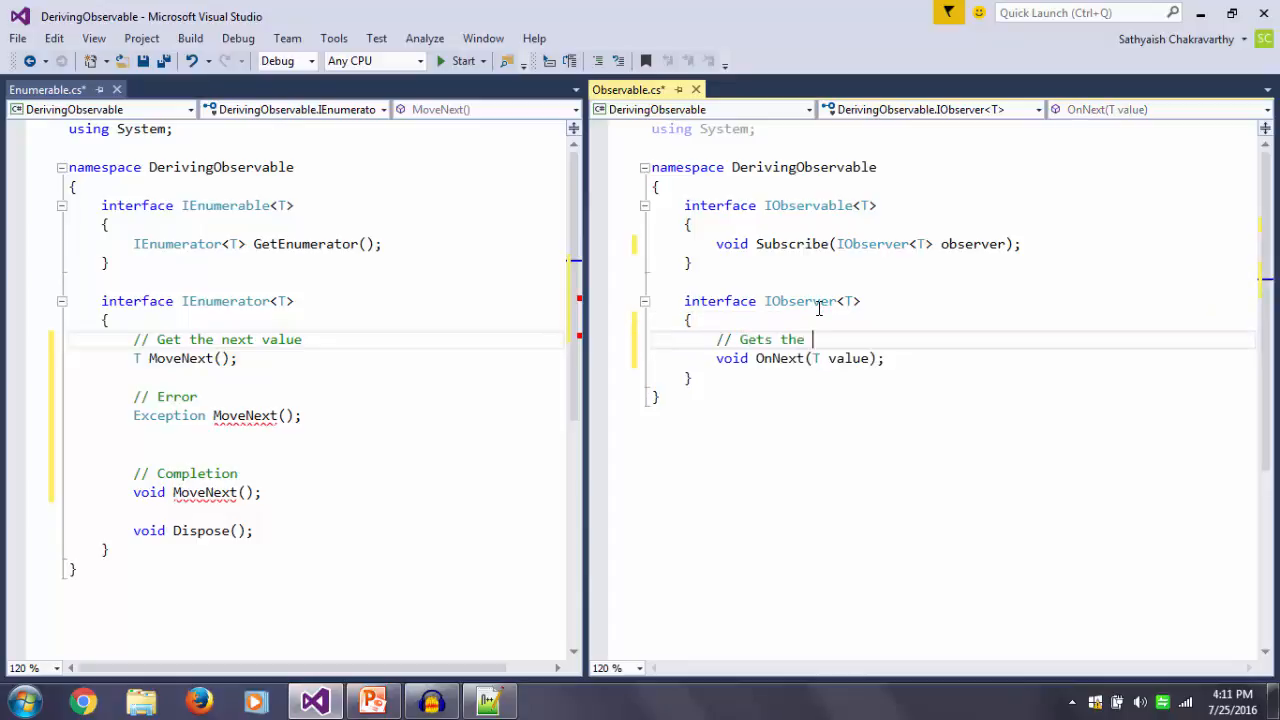
pyautogui.write('next value')
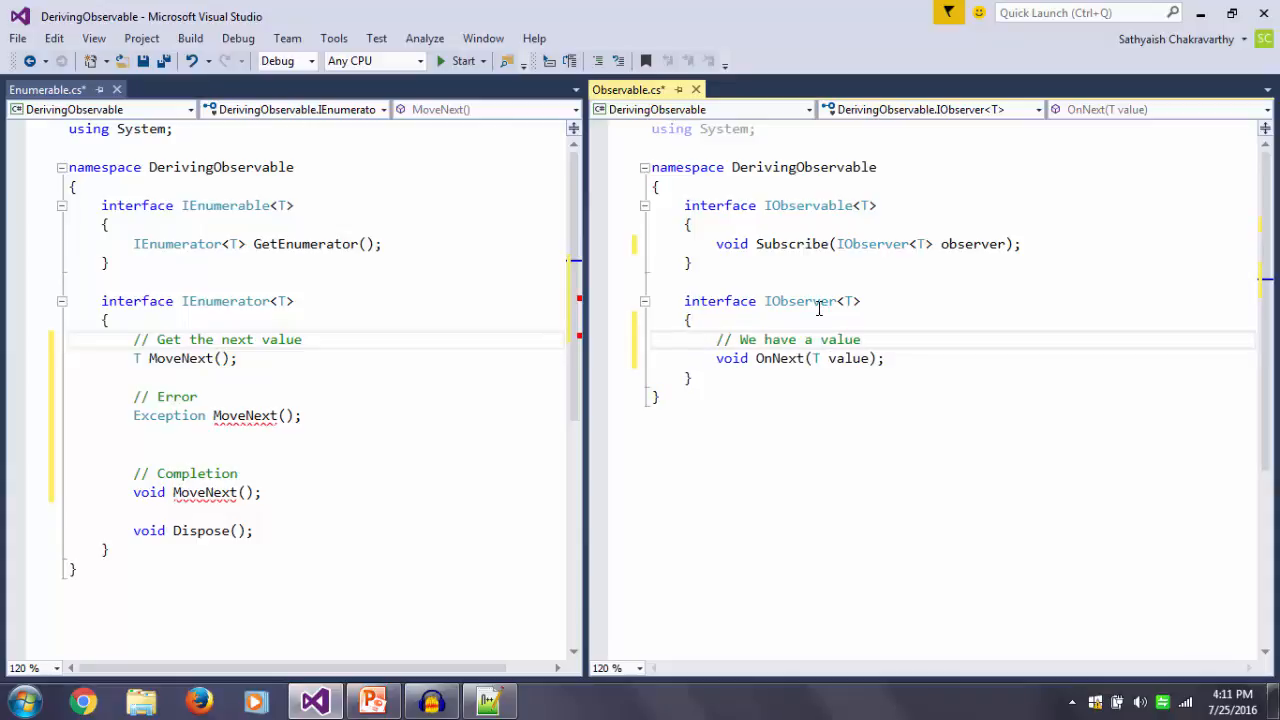
pyautogui.press('enter')
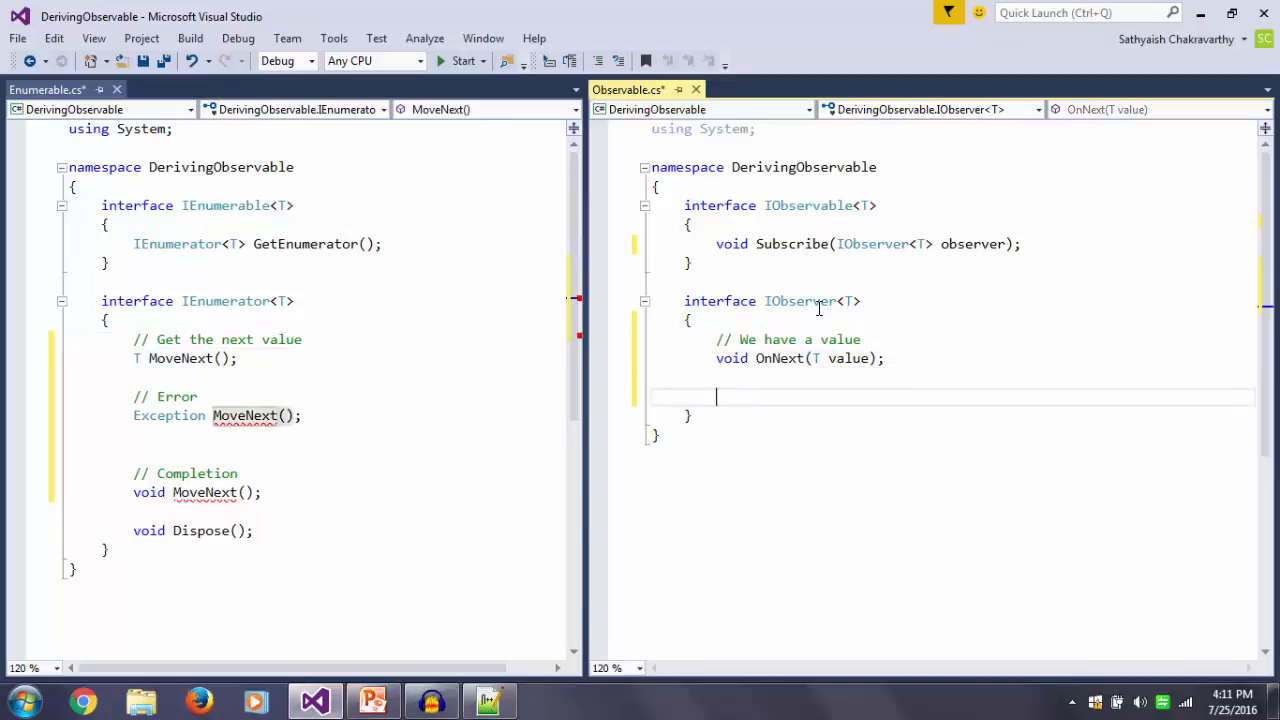
# Declare void OnError(Exception ex) under the comment '// We have an error'
pyautogui.write('Exception ex)')
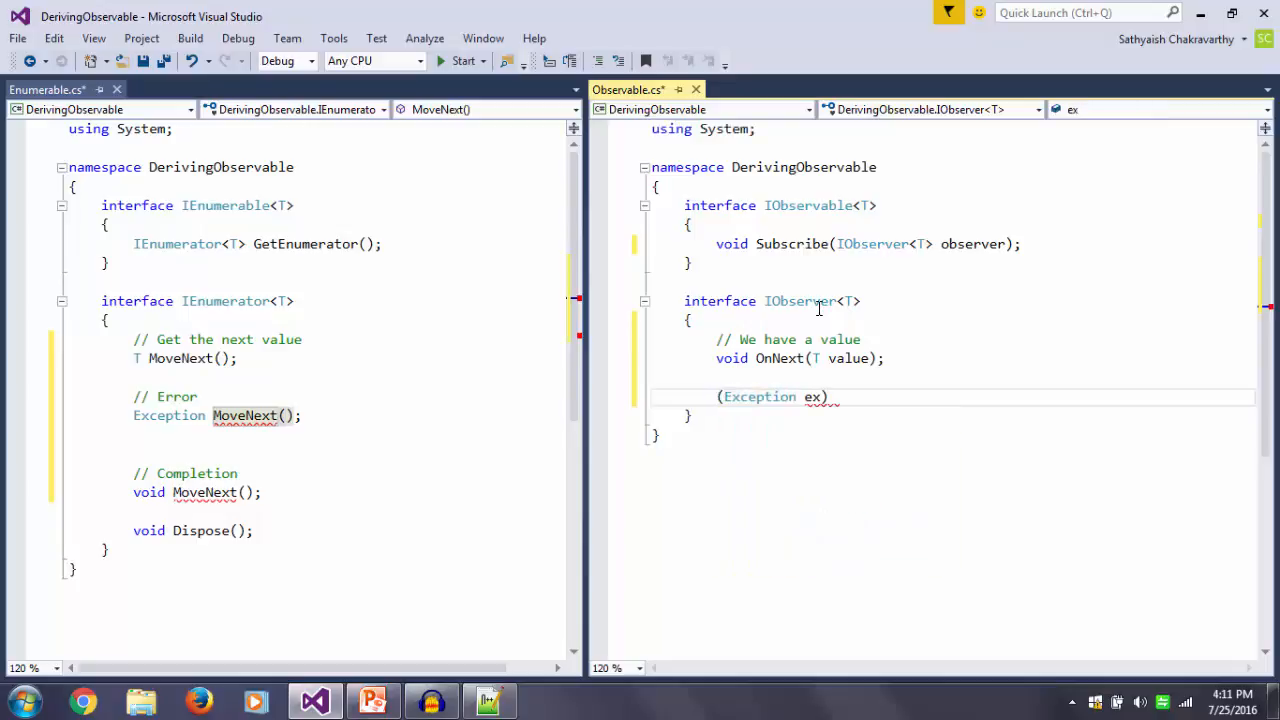
pyautogui.write('void')
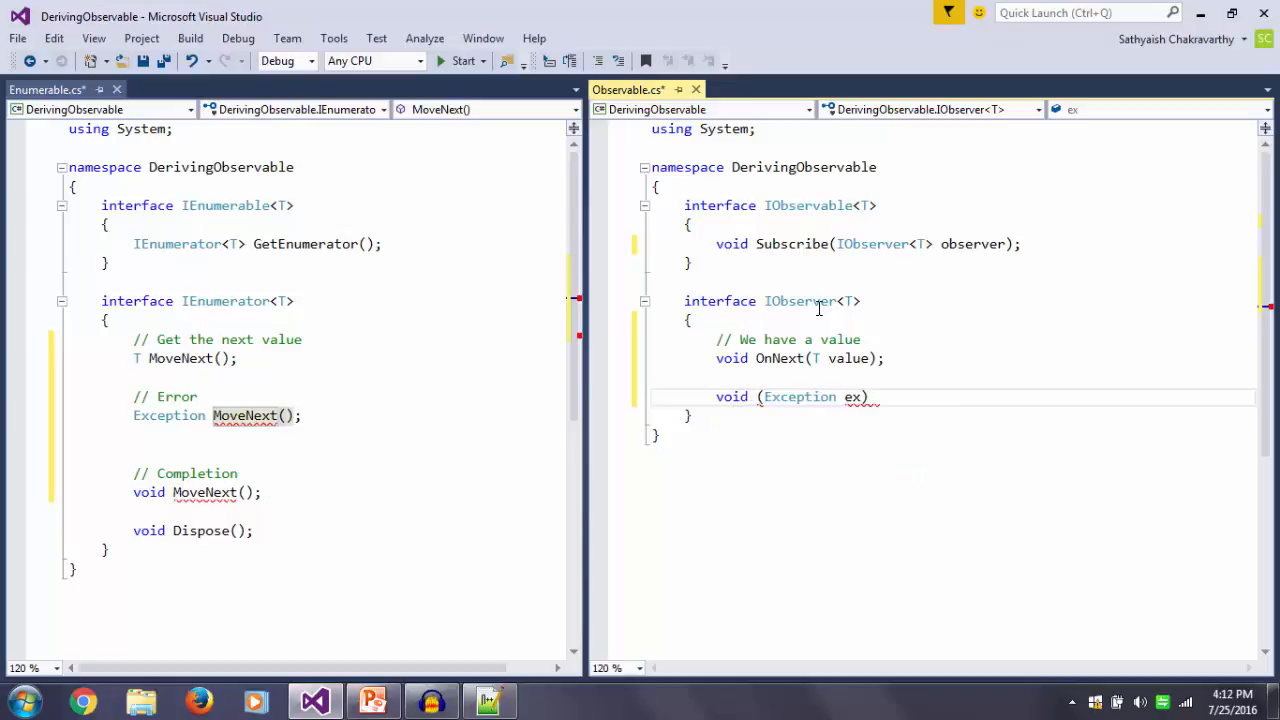
pyautogui.write('OnError')
pyautogui.write('//')
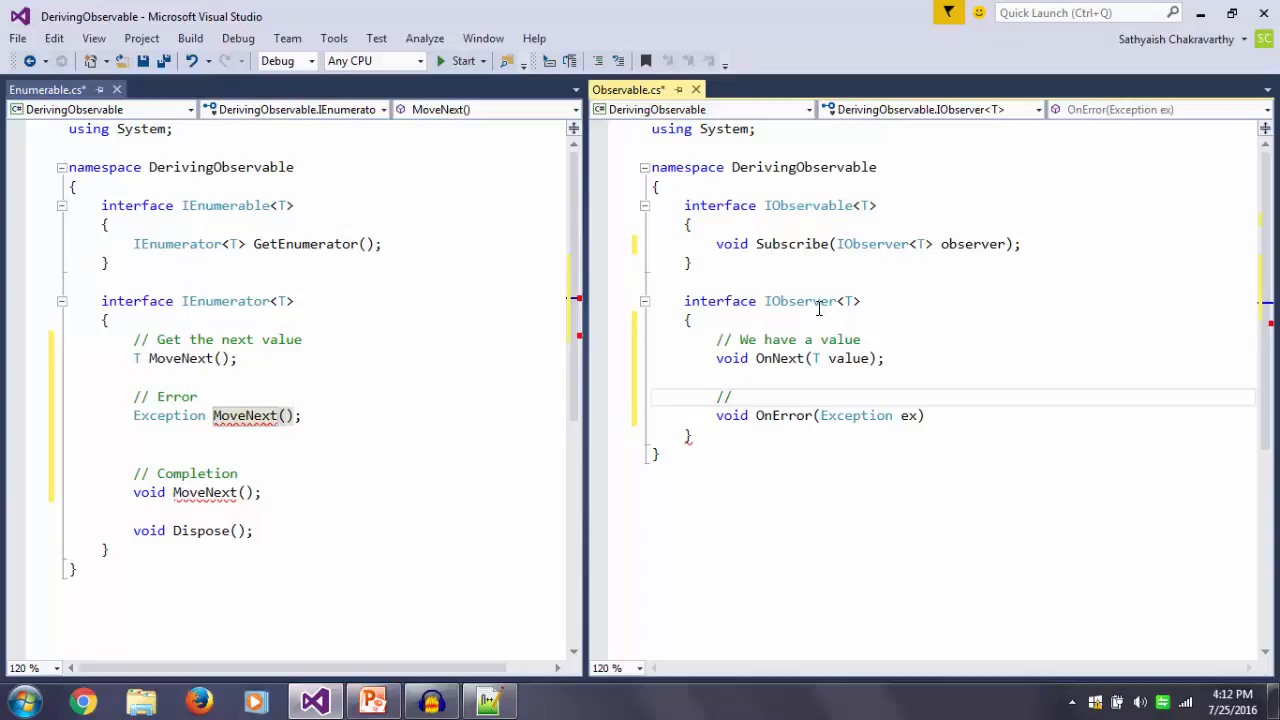
pyautogui.write('We have an error')
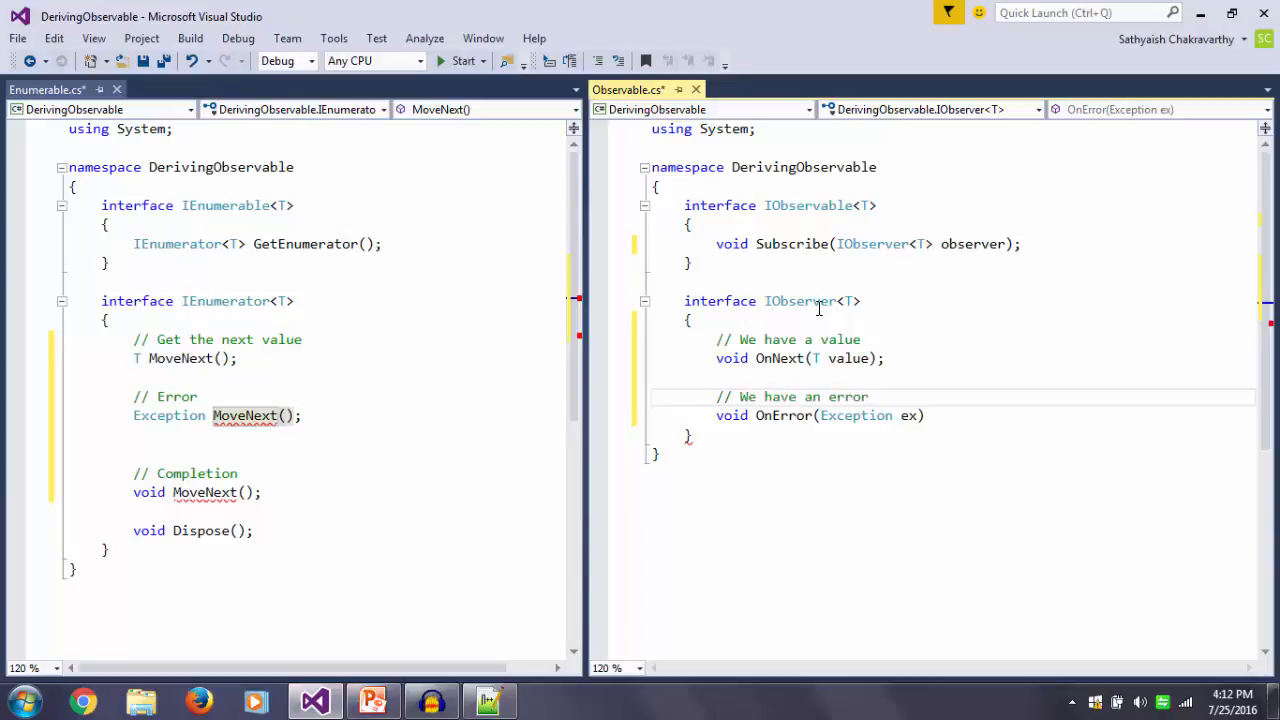
pyautogui.click(928, 415)
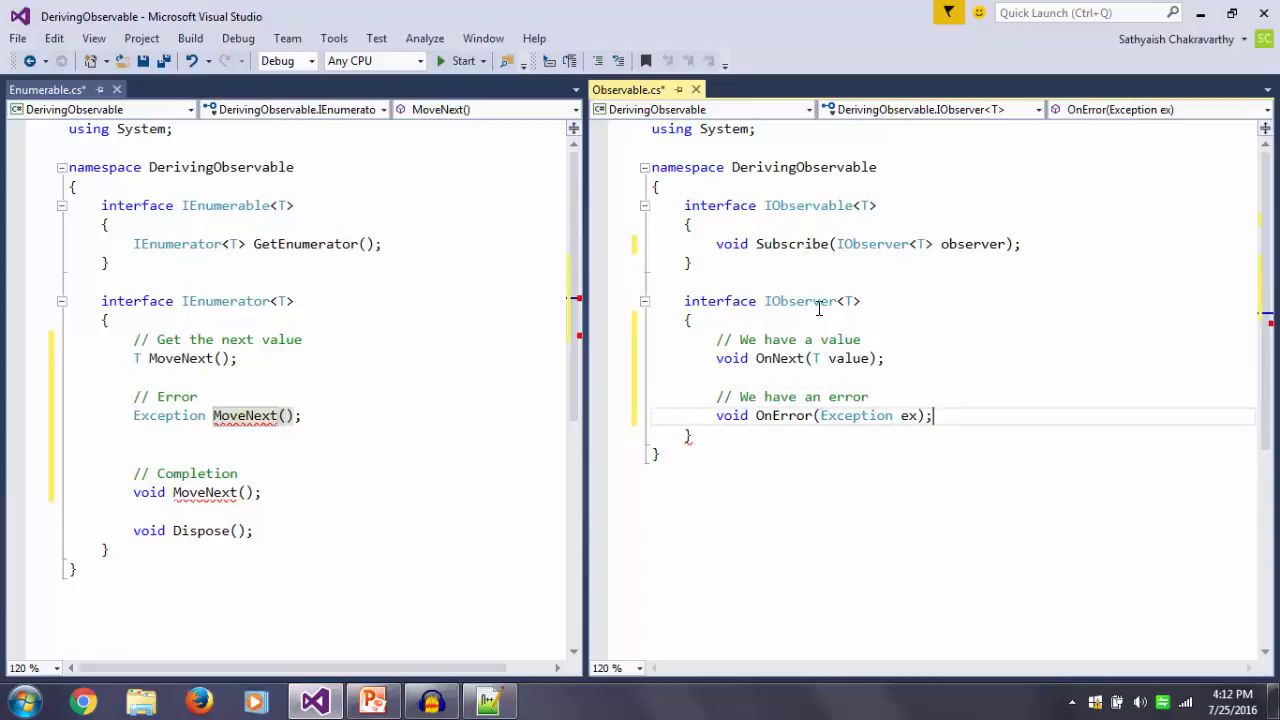
pyautogui.write('void')
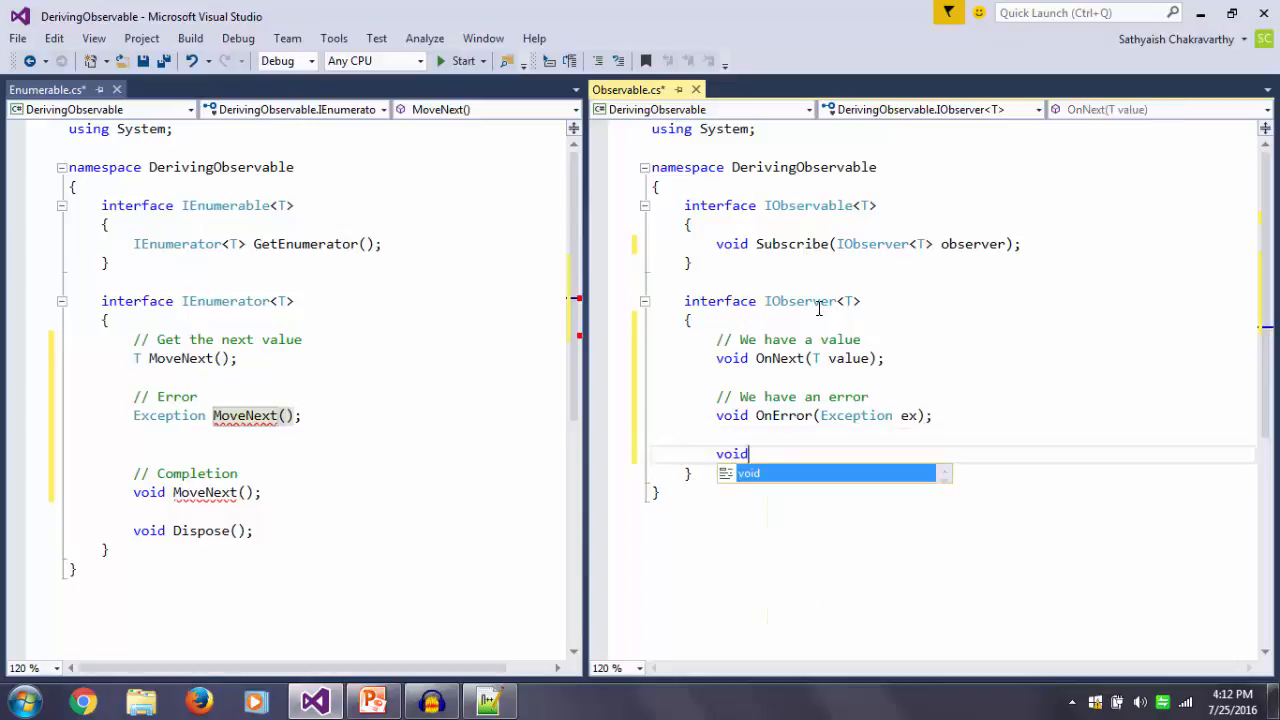
# Finish void OnCompleted() and put the comment '// Completion' above it
pyautogui.write('OnComplet')
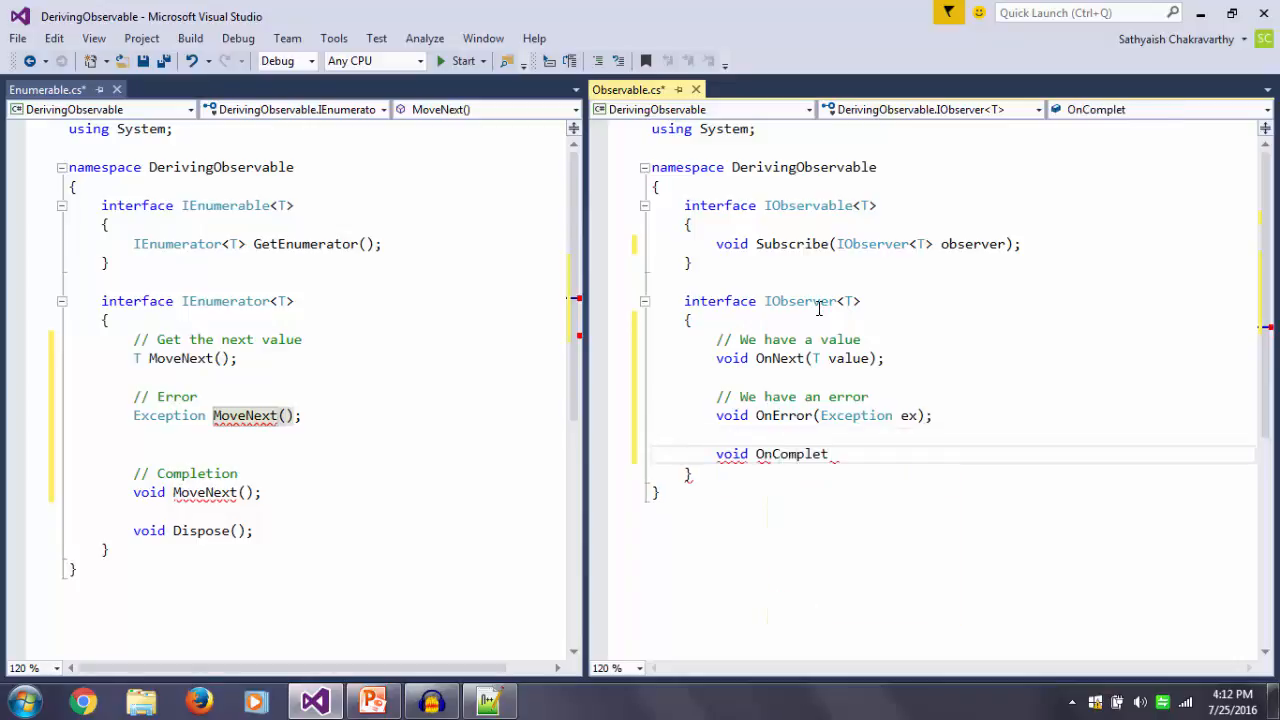
pyautogui.write('ed();')
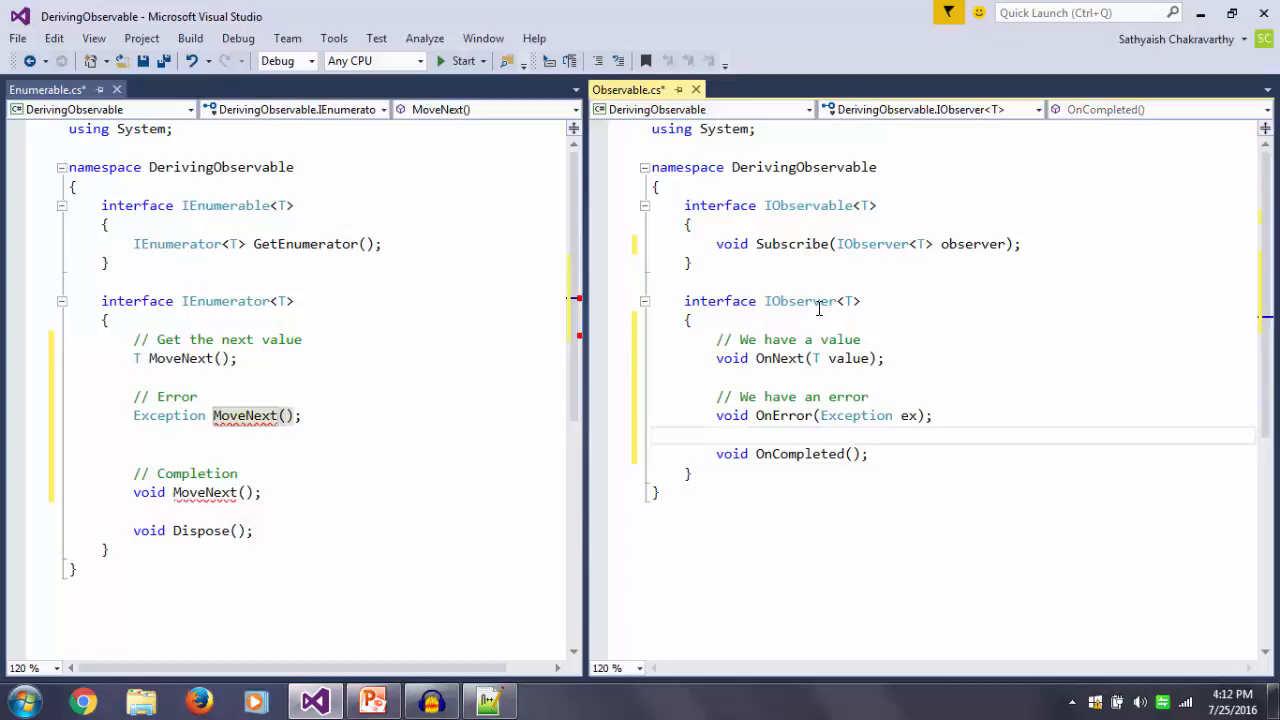
pyautogui.write('//')
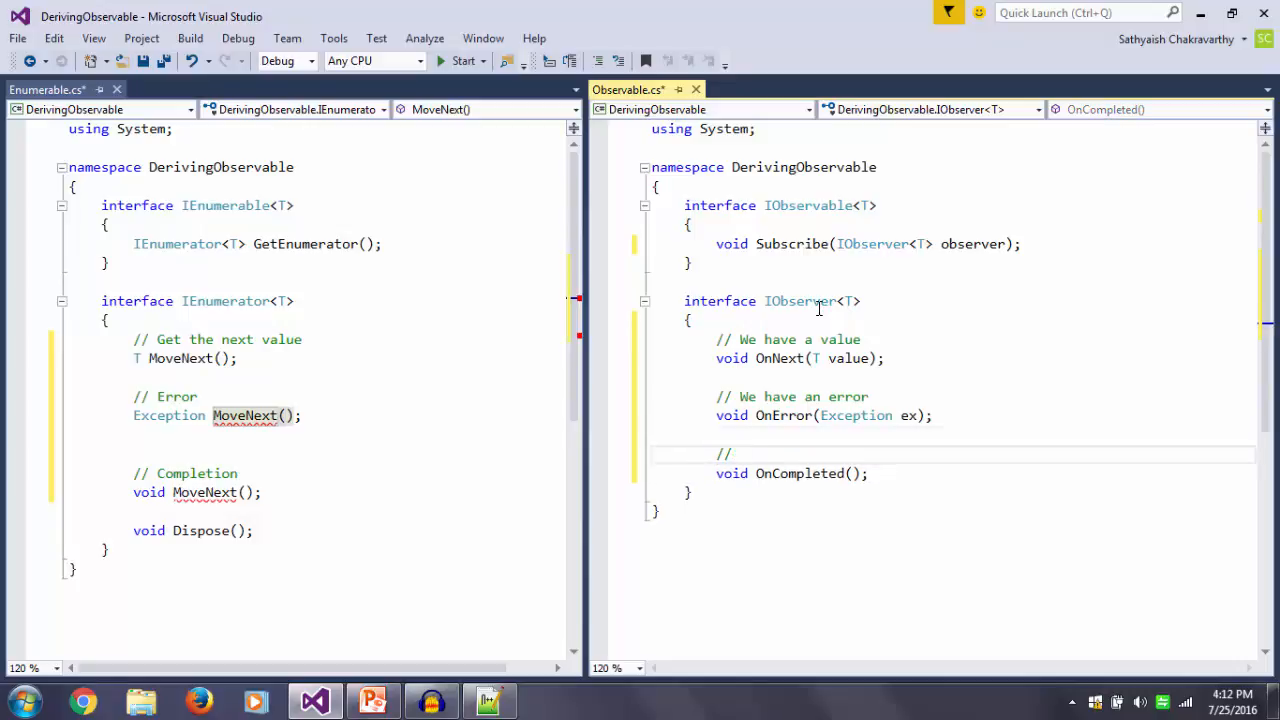
pyautogui.write('Completion')
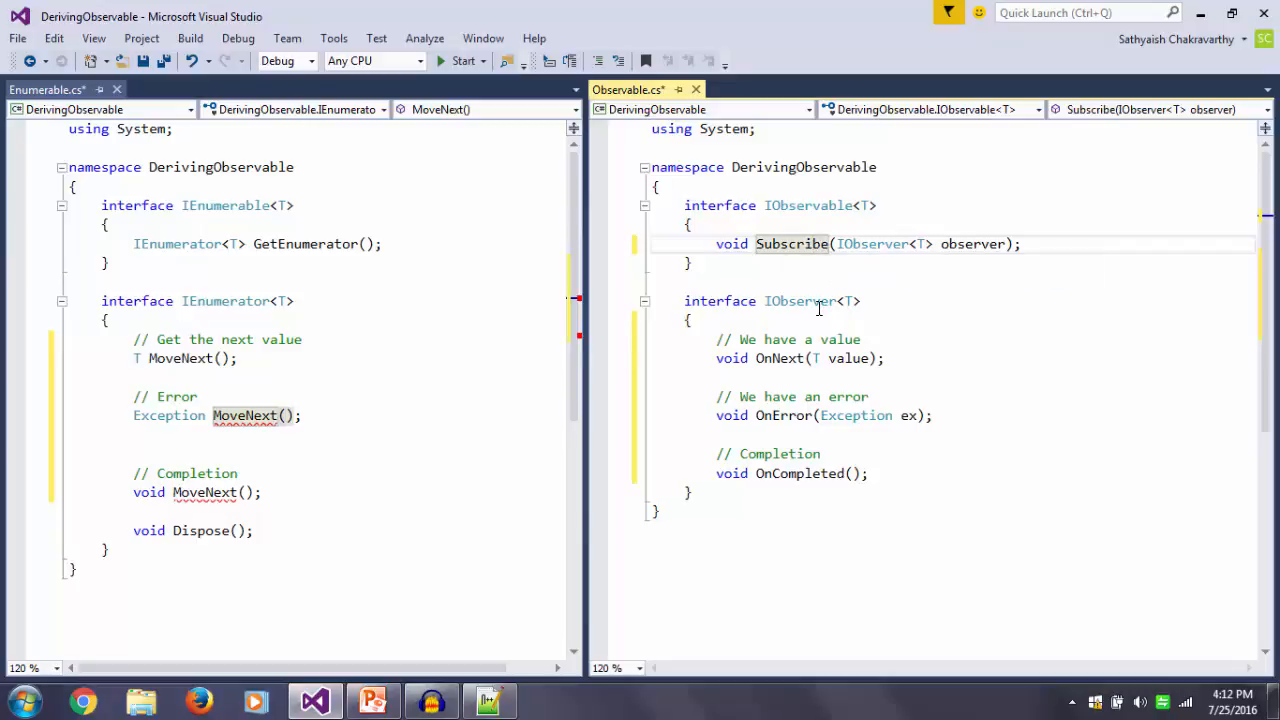
# Sketch void UnSubscribe(IObserver<T> observer) beneath Subscribe in IObservable
pyautogui.write('vod')
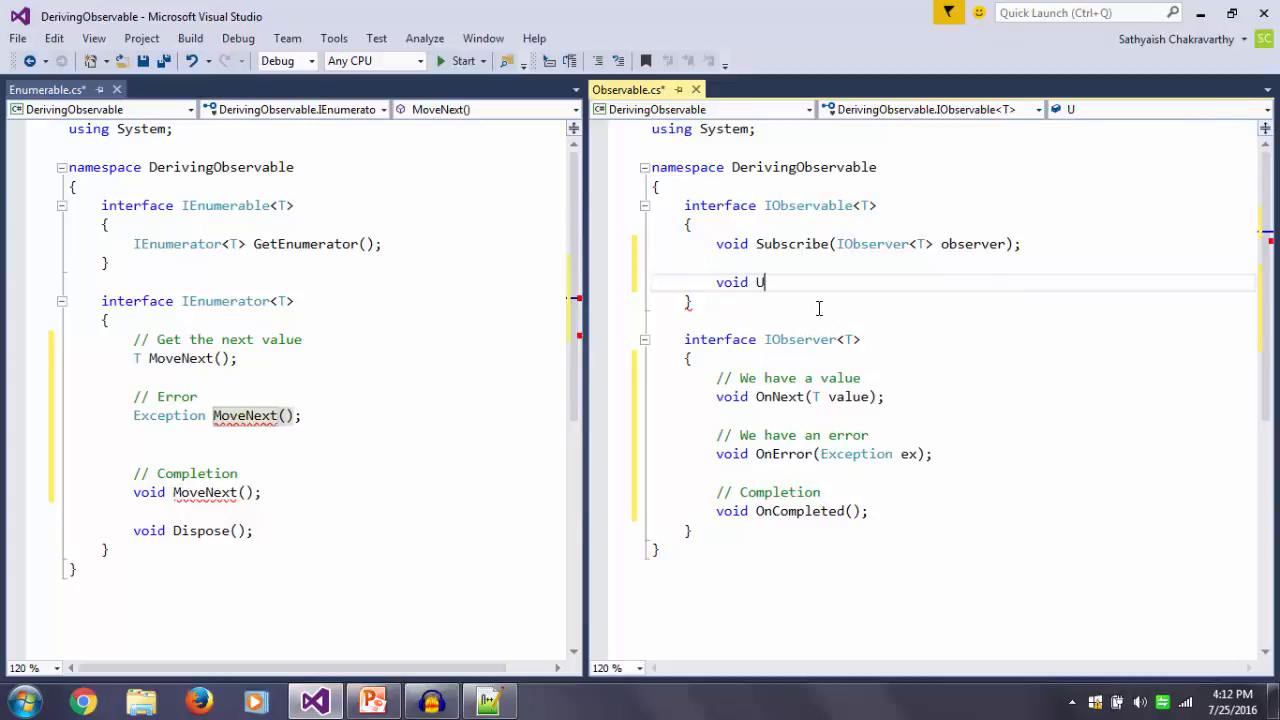
pyautogui.write('nSubscribe()')
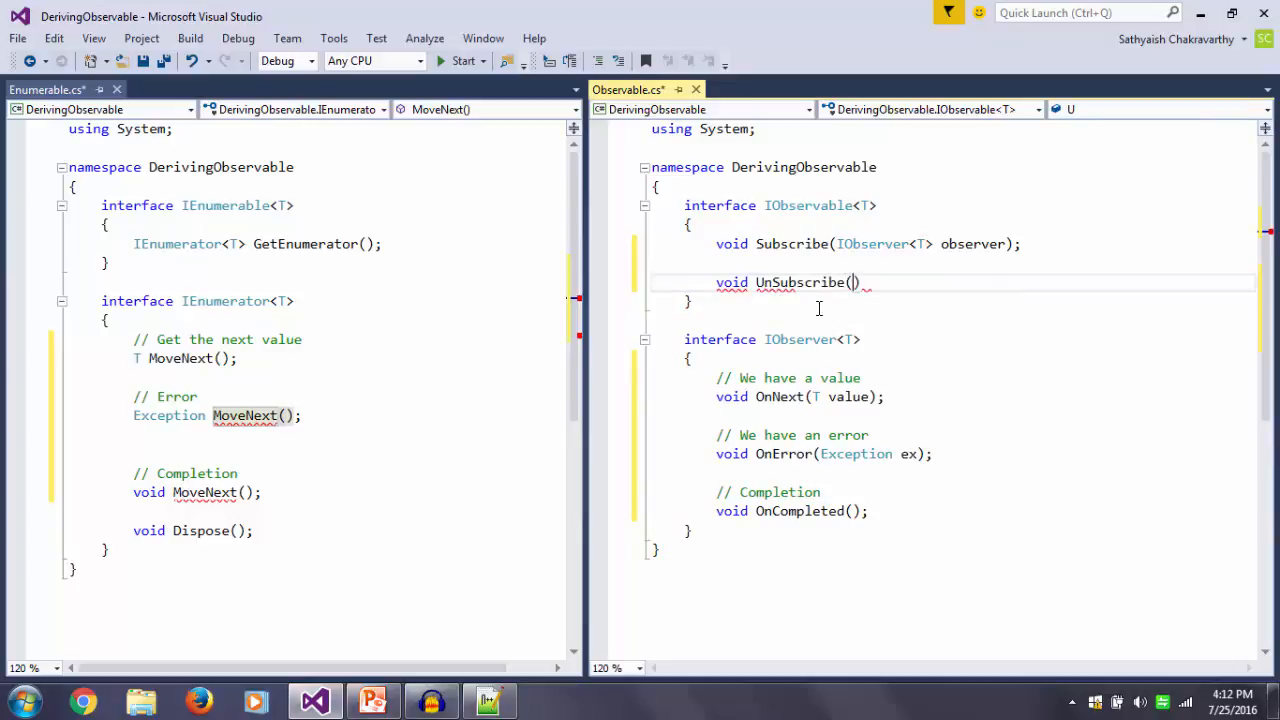
pyautogui.write('IObserver')
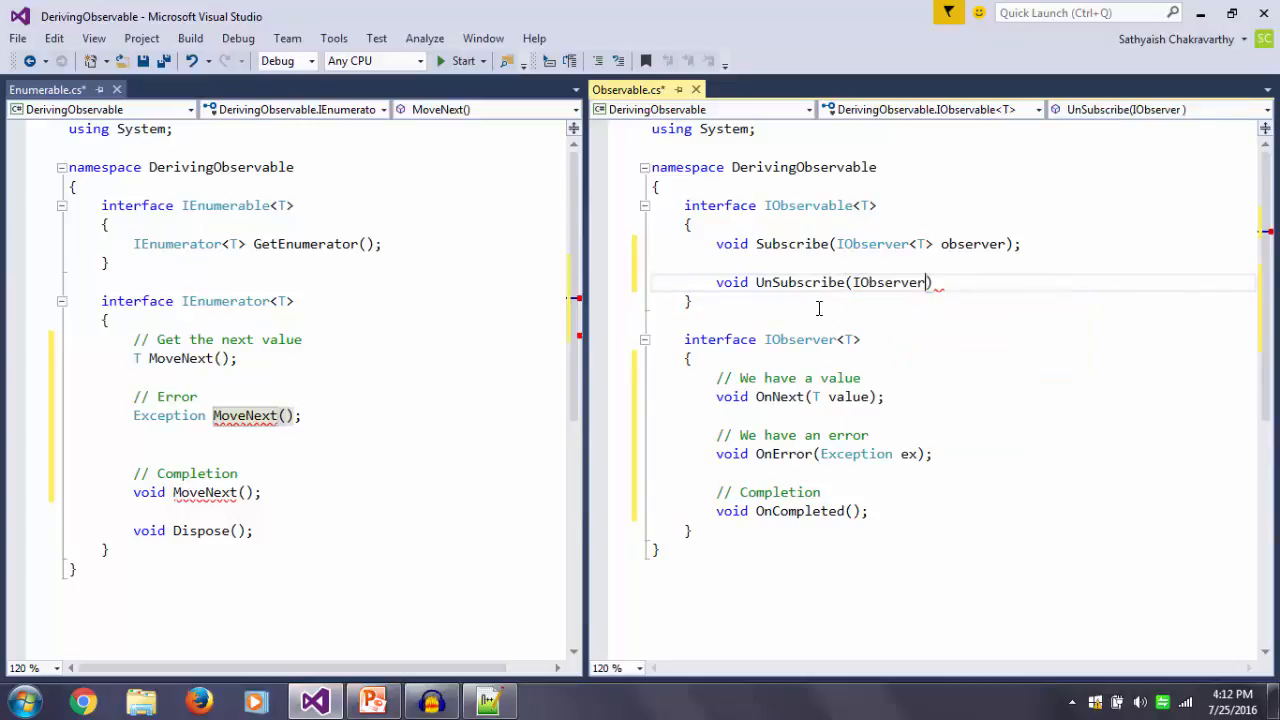
pyautogui.write('<T> obser')
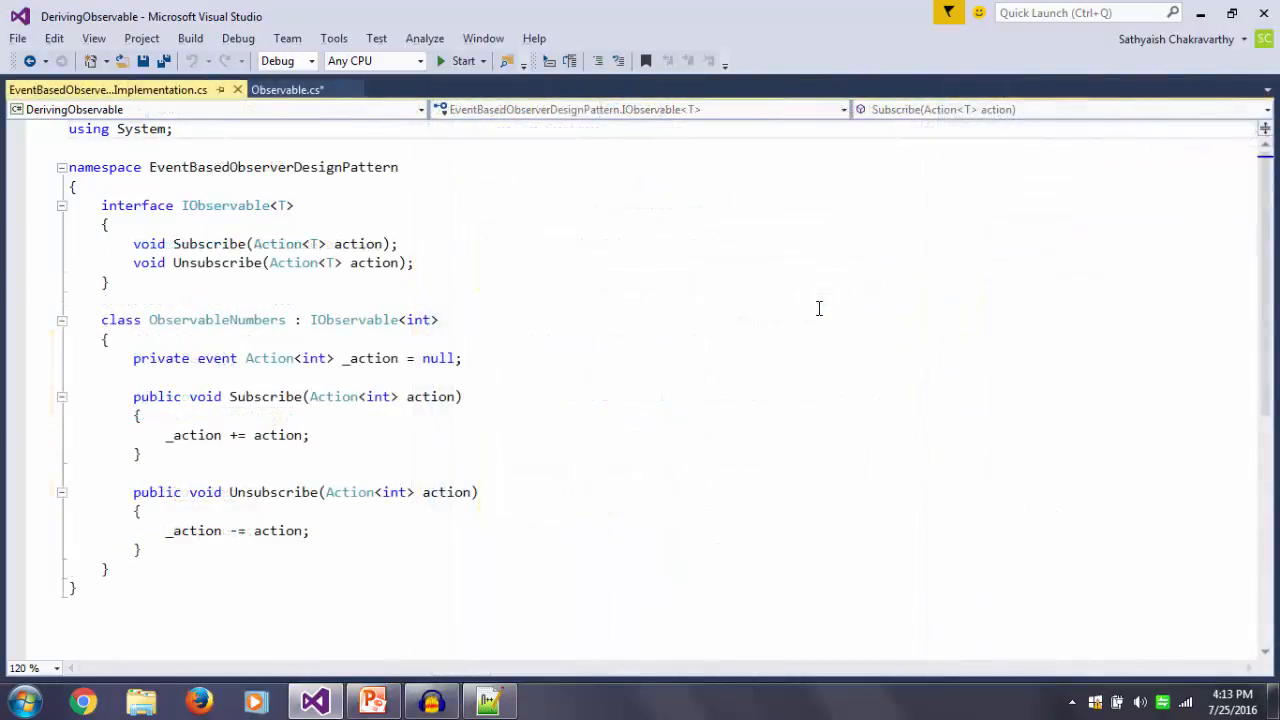
# Highlight the _action event field, then open Program.cs from Solution Explorer
pyautogui.doubleClick(265, 396)
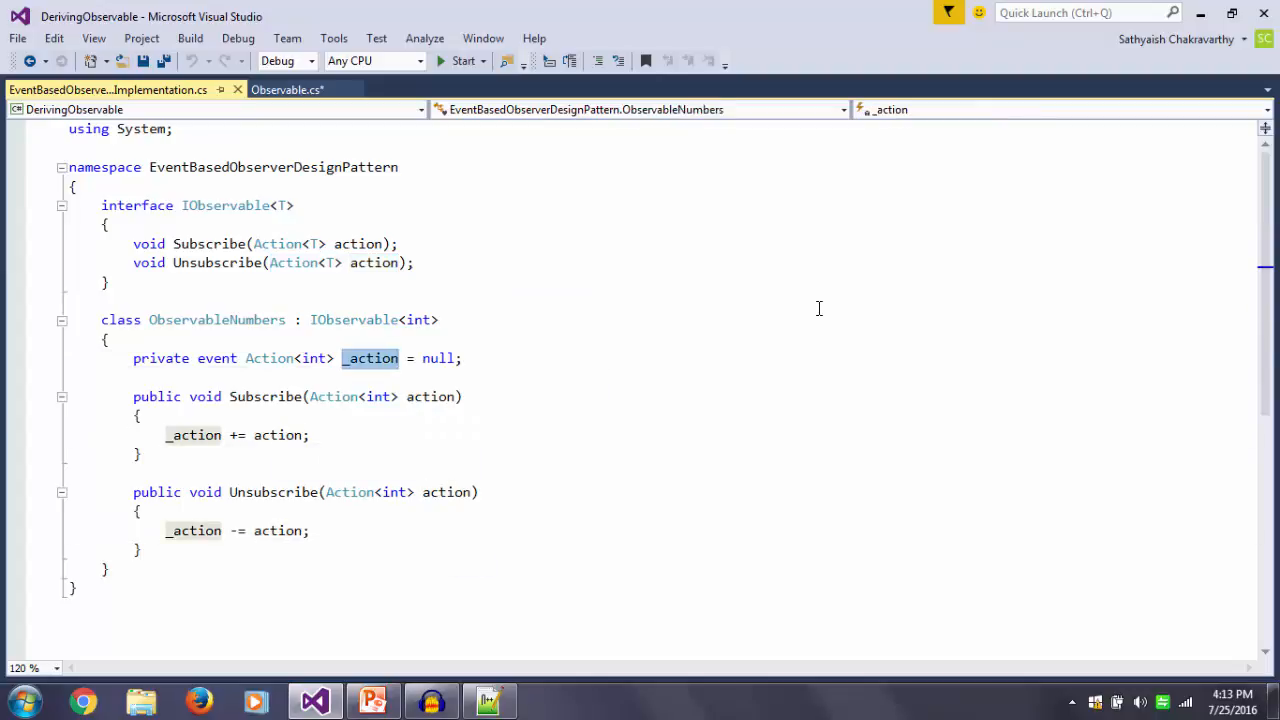
pyautogui.click(370, 358)
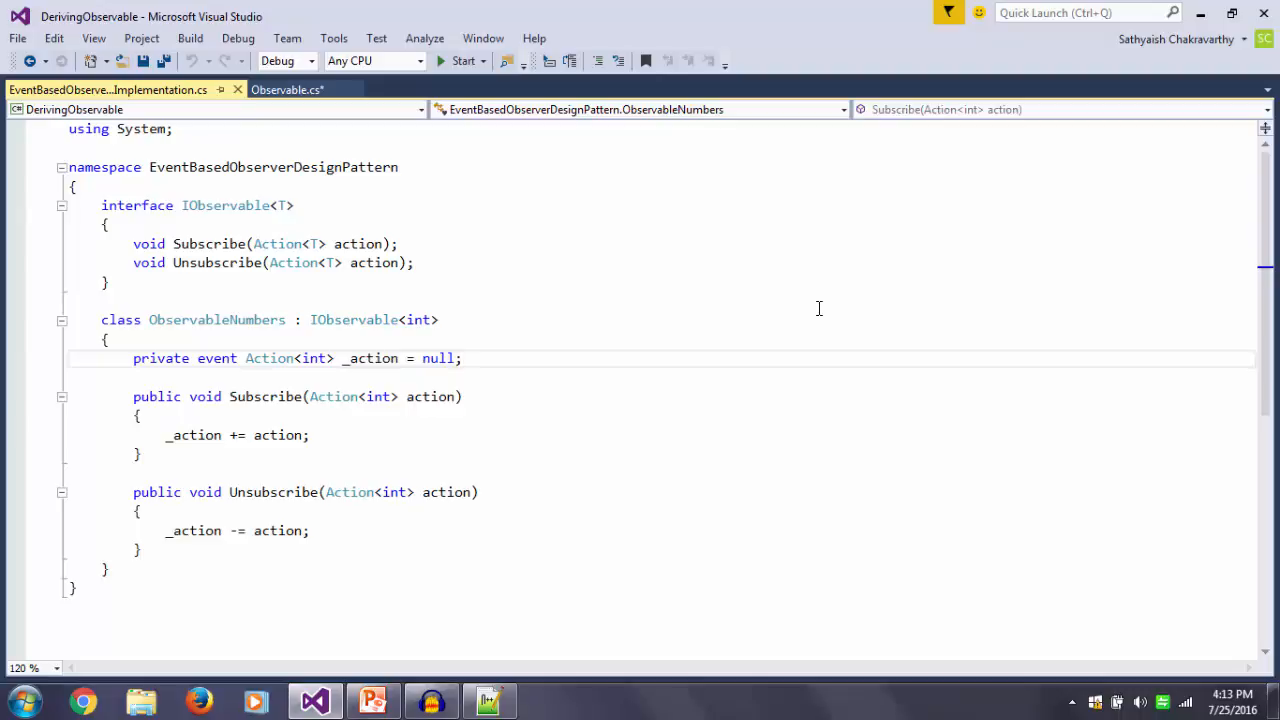
pyautogui.doubleClick(216, 319)
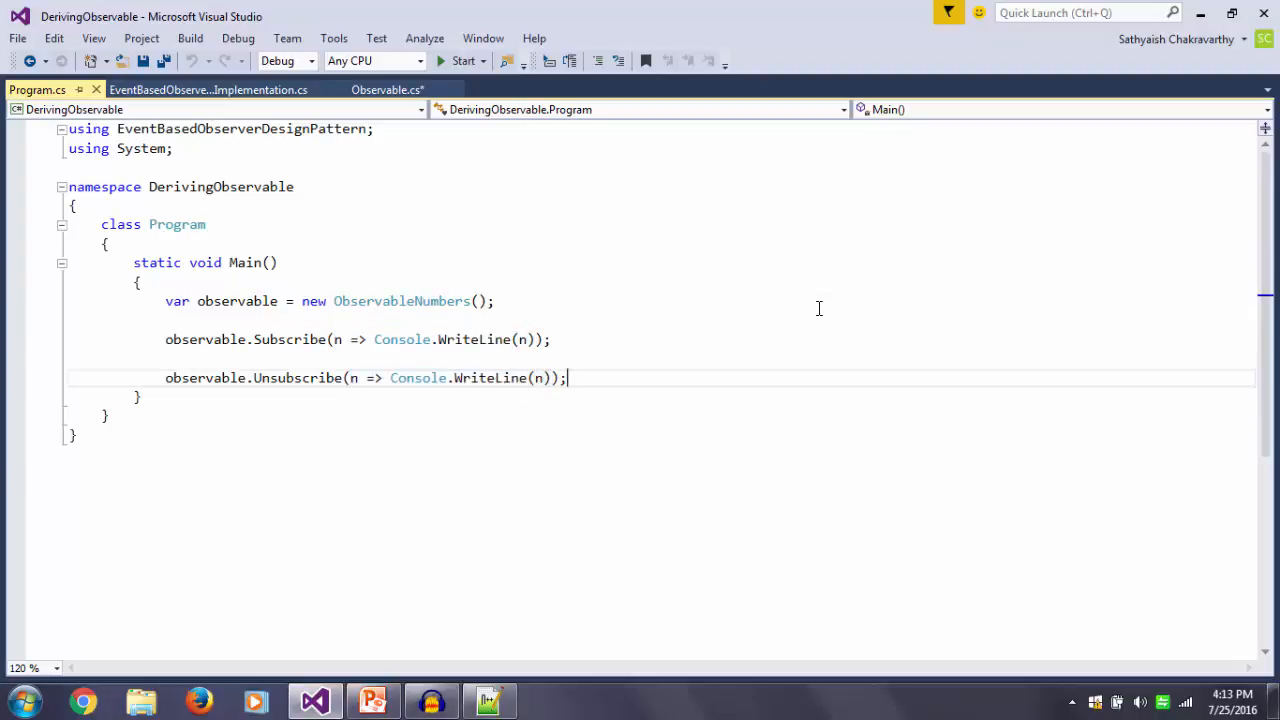
pyautogui.moveTo(351, 377); pyautogui.dragTo(551, 377)
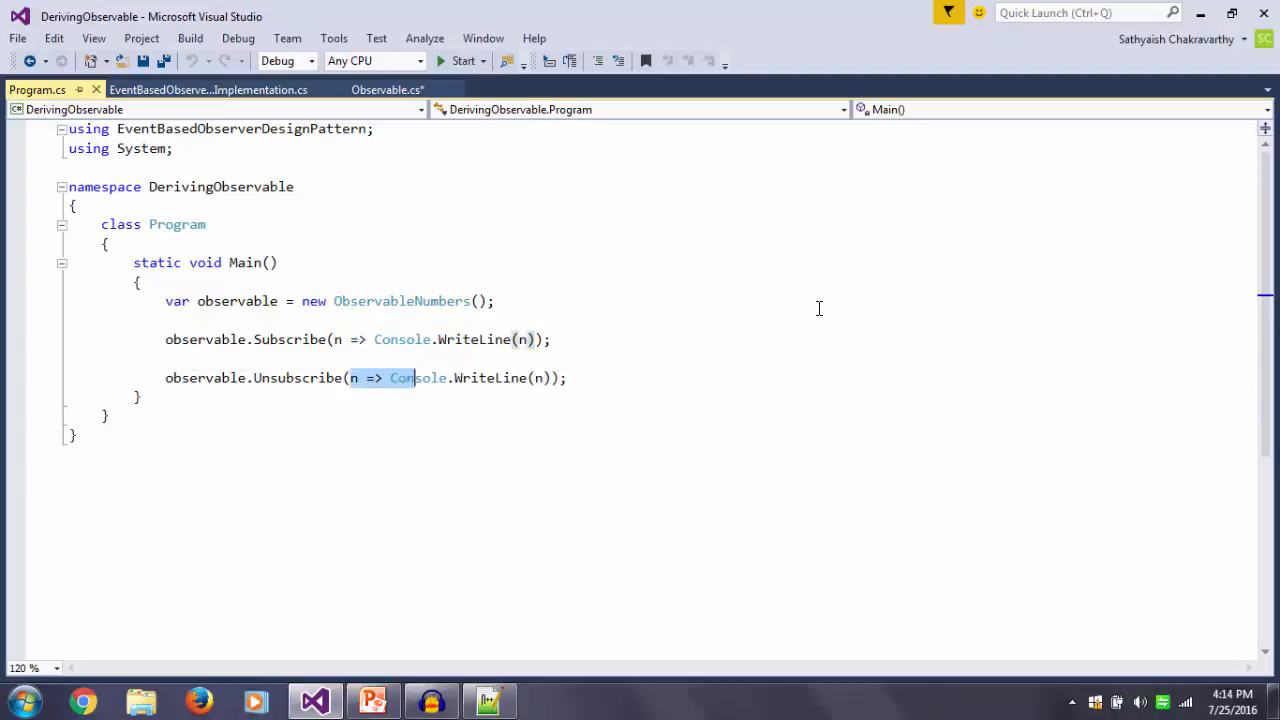
pyautogui.doubleClick(297, 377)
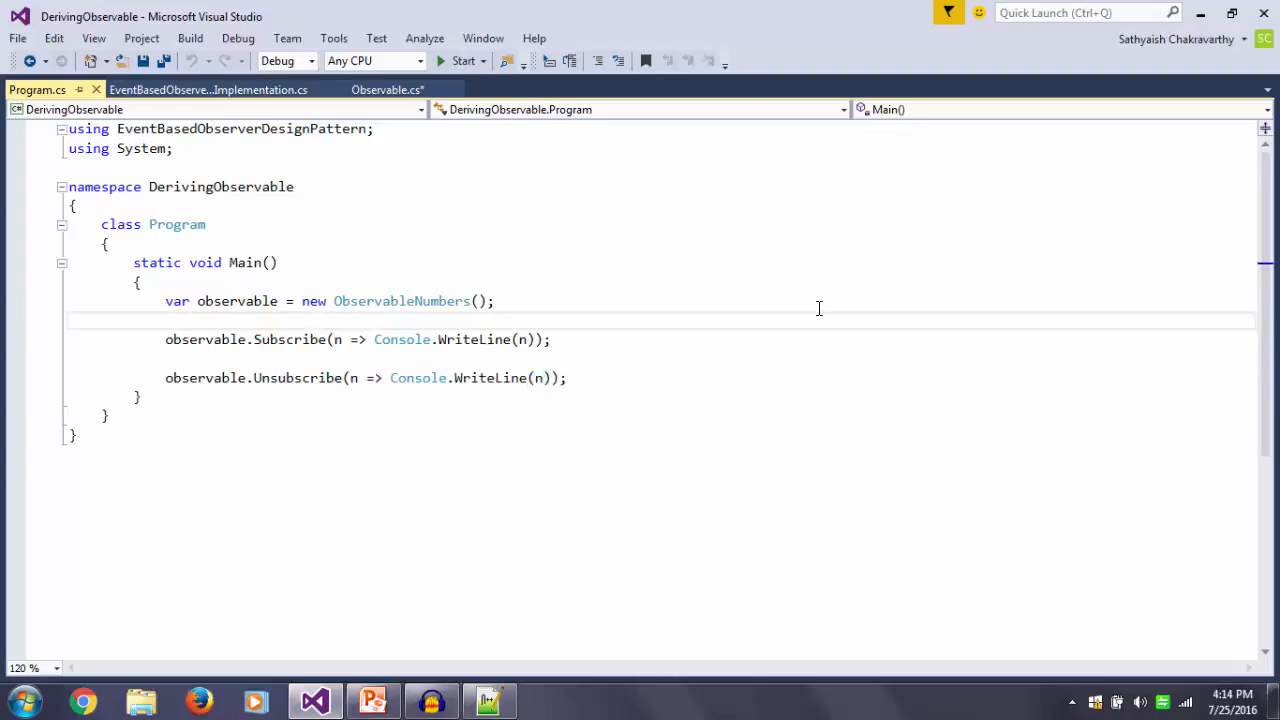
# Store the WriteLine lambda in Action<int> action for Subscribe and Unsubscribe
pyautogui.write('var action =')
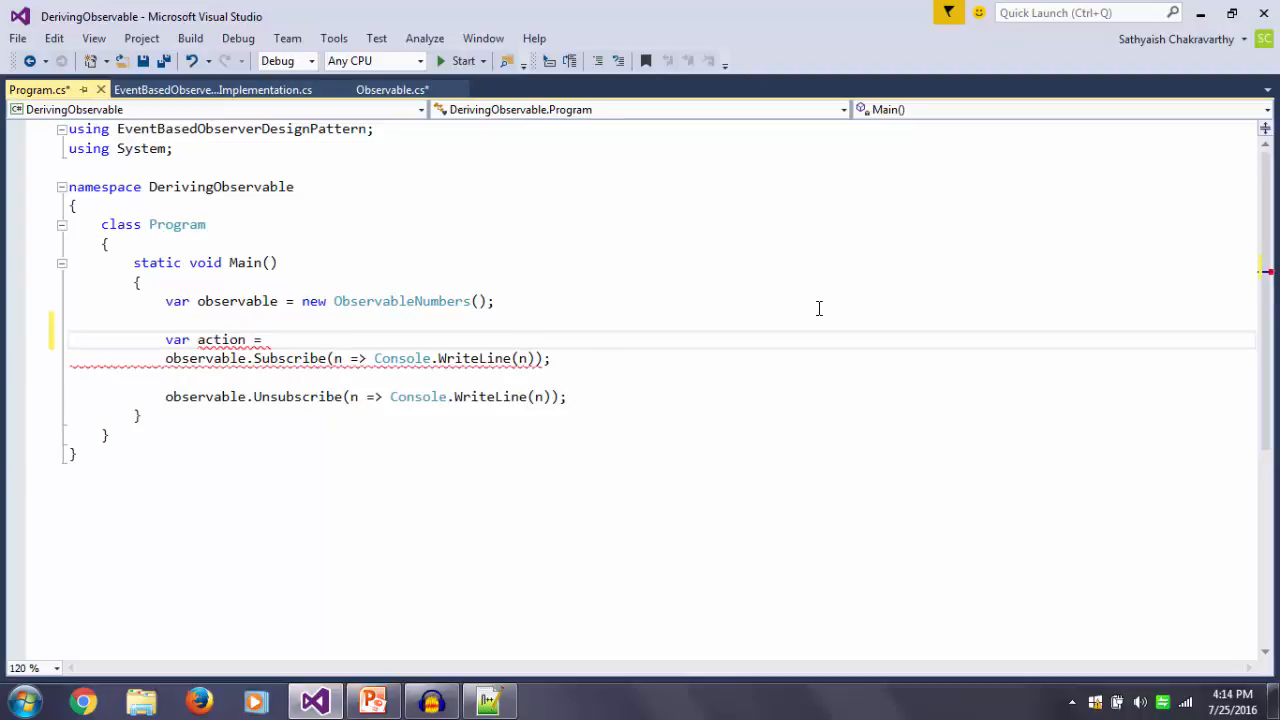
pyautogui.write('Action<int>')
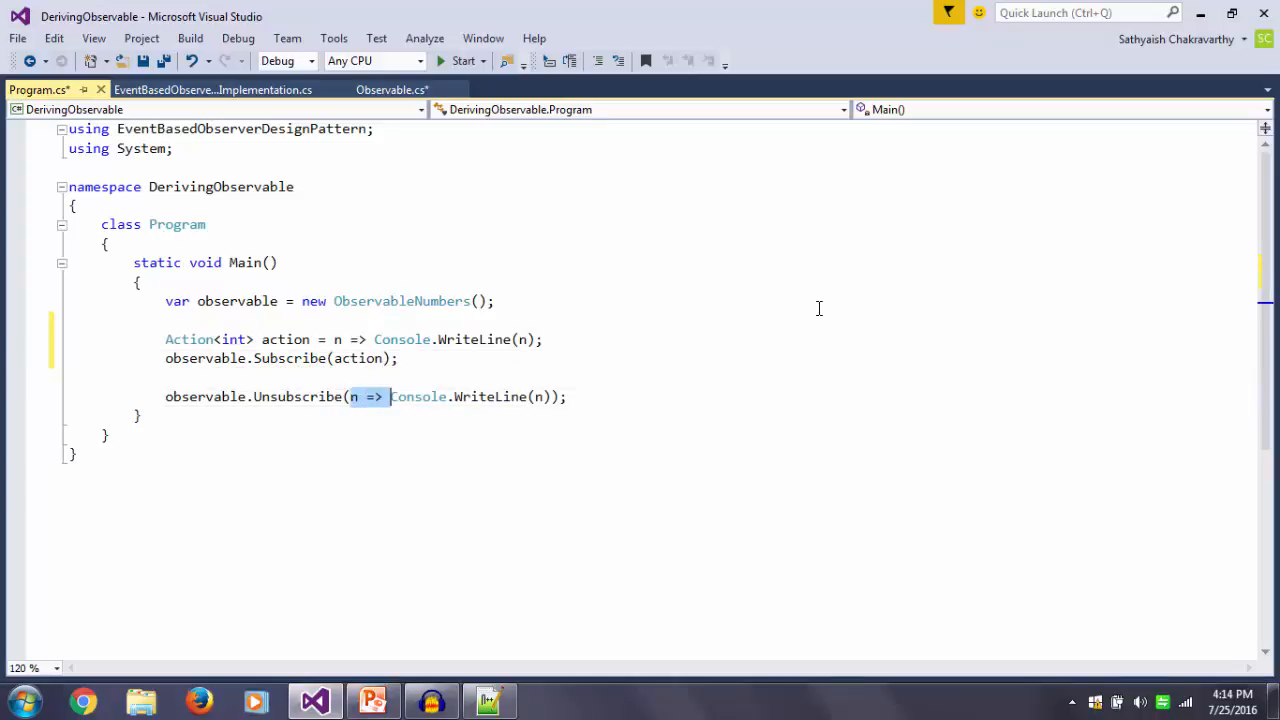
pyautogui.write('actio')
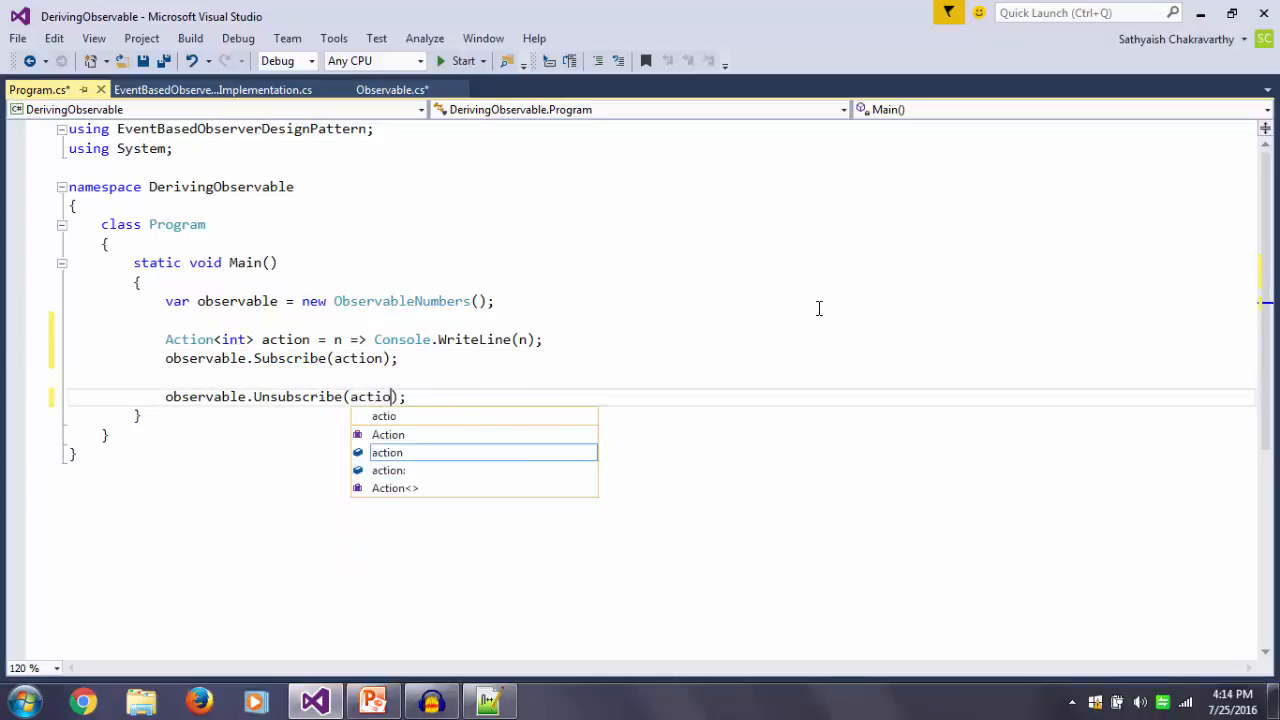
pyautogui.press('Tab')
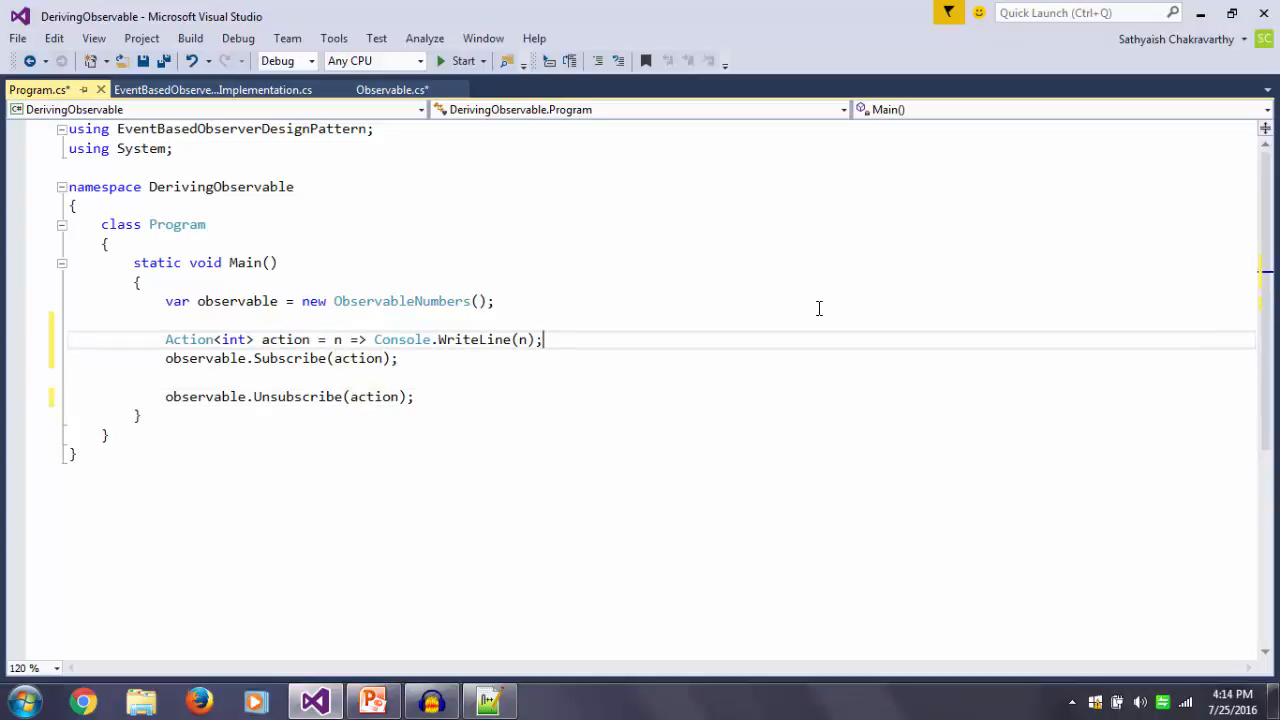
pyautogui.click(390, 89)
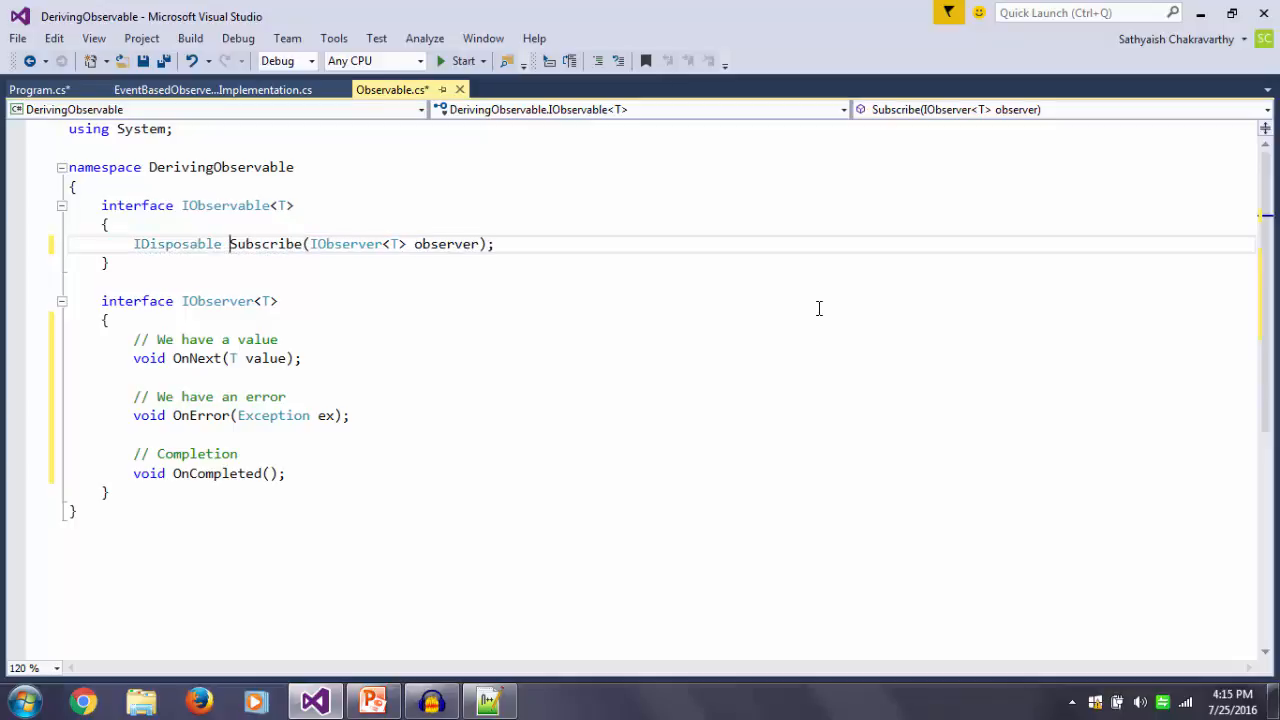
pyautogui.doubleClick(265, 243)
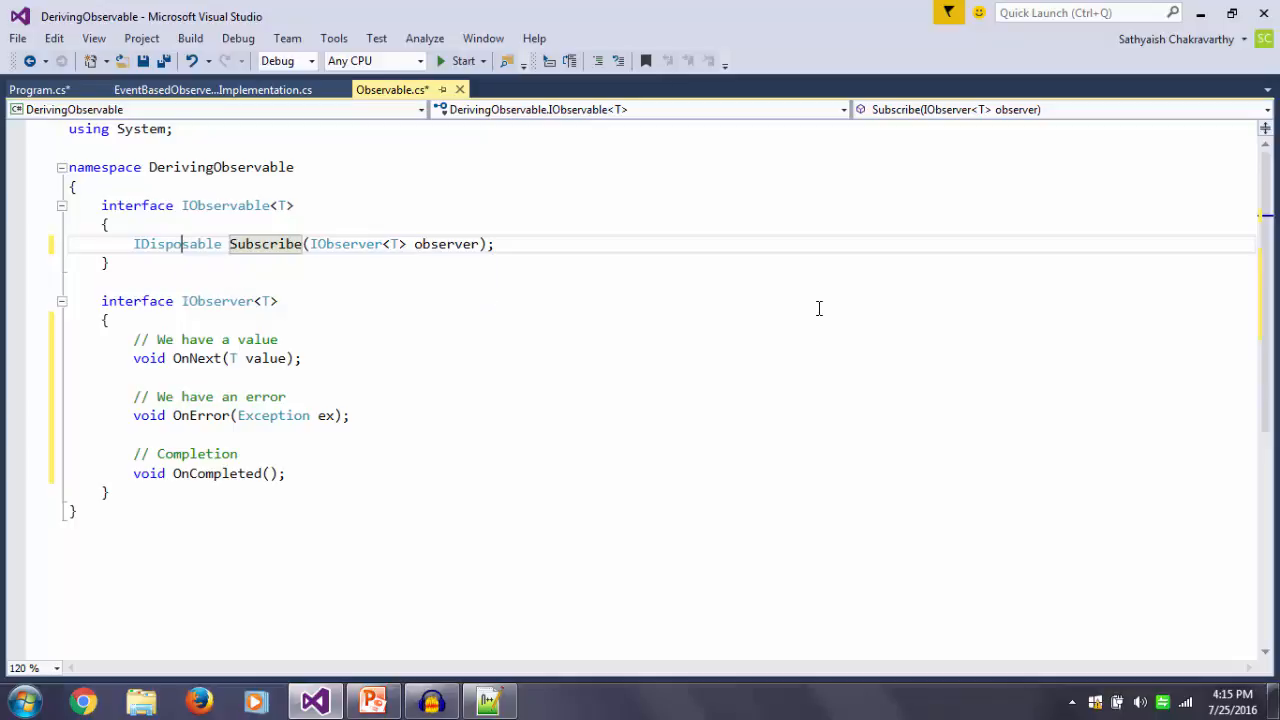
pyautogui.doubleClick(177, 243)
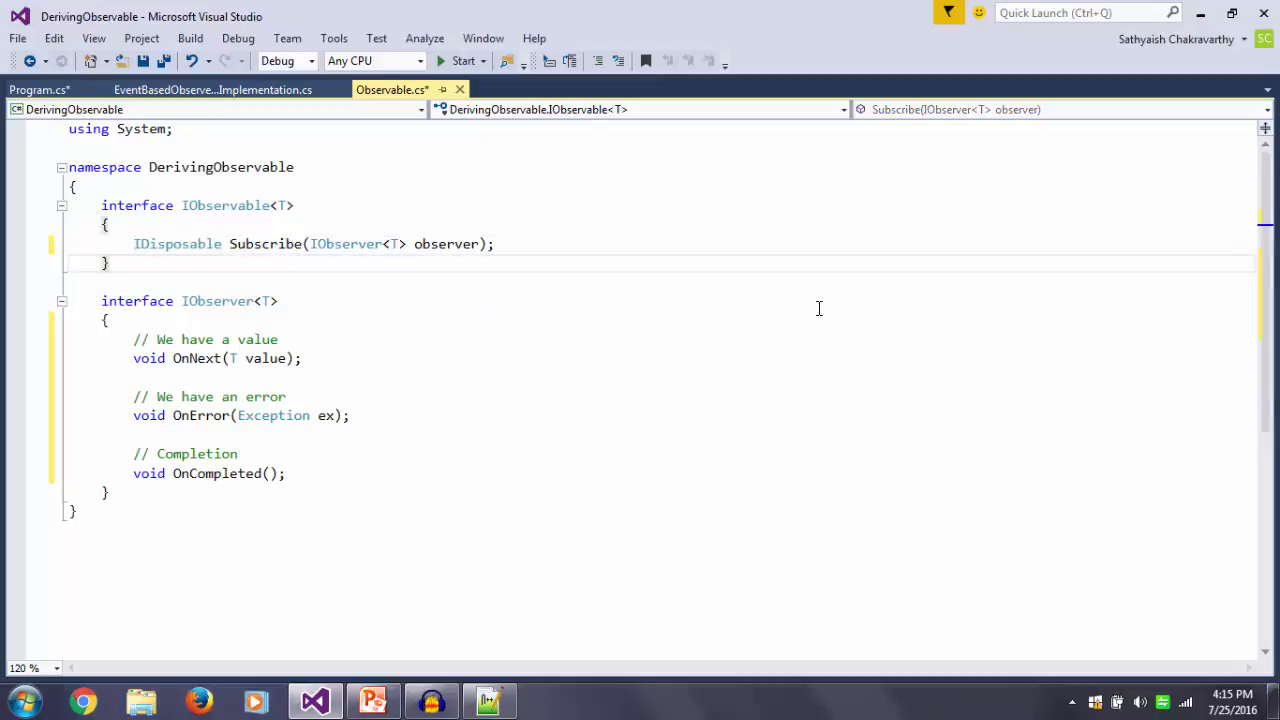
pyautogui.doubleClick(177, 243)
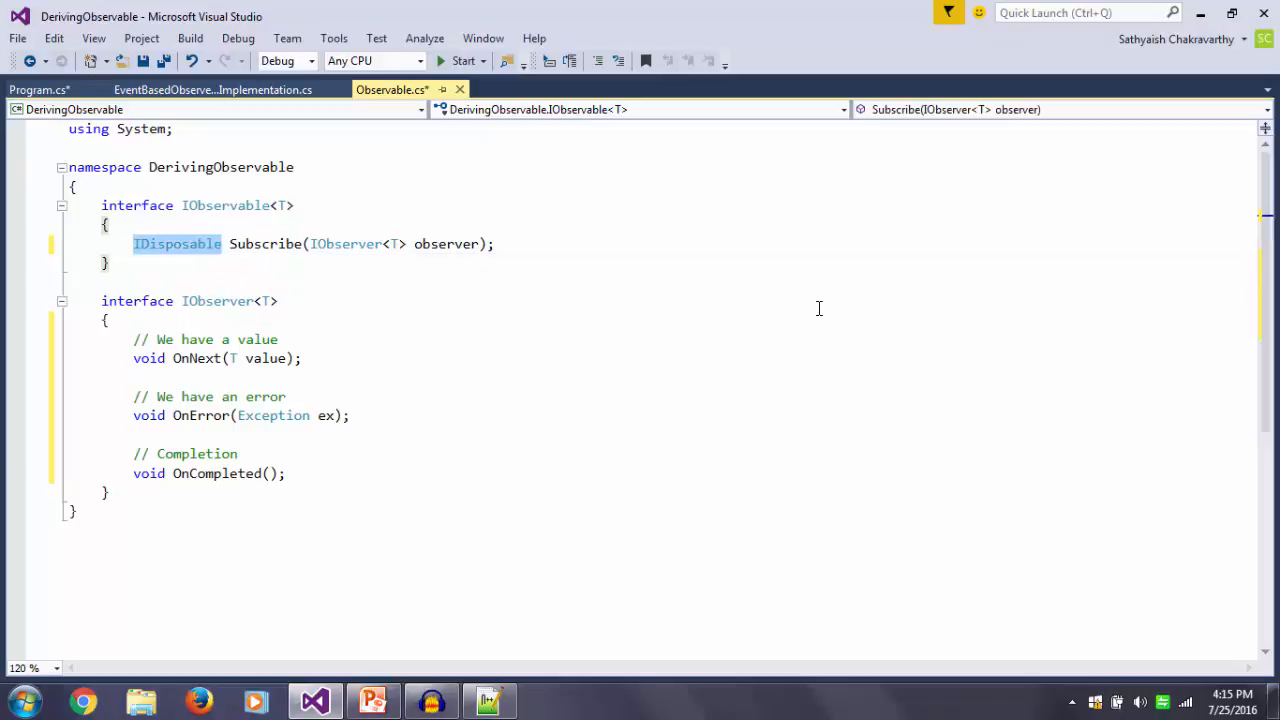
pyautogui.doubleClick(176, 243)
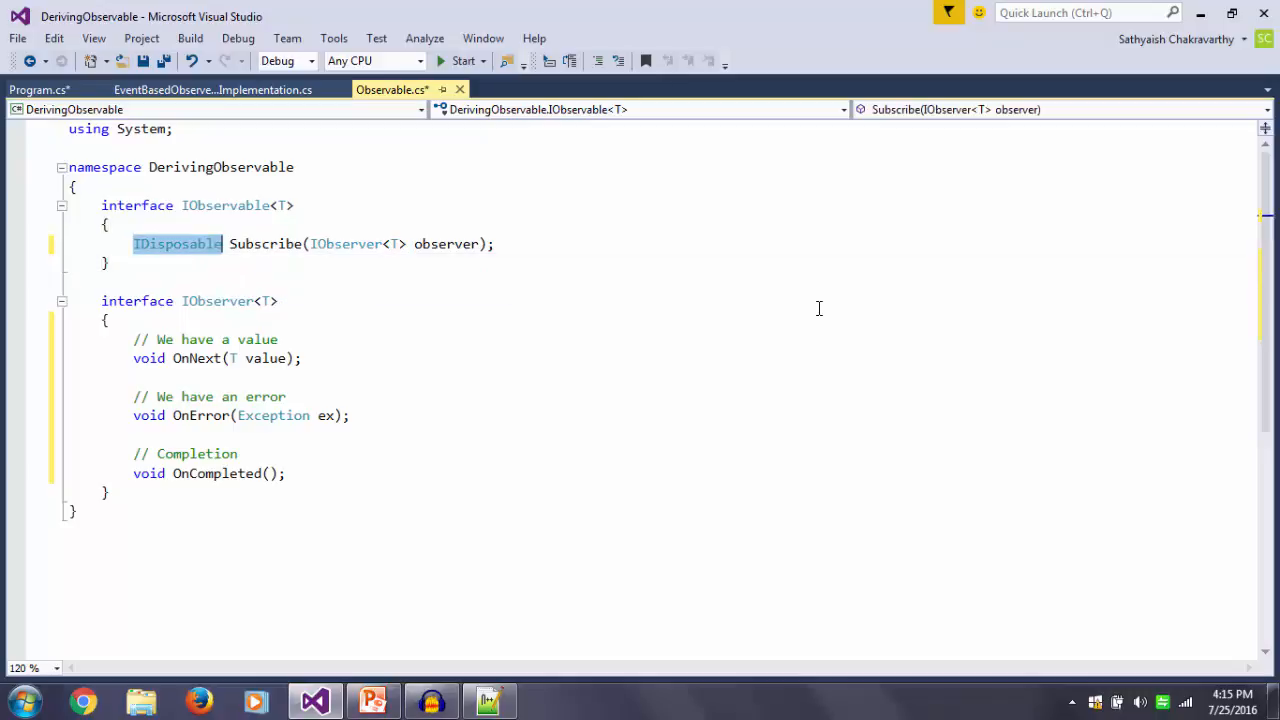